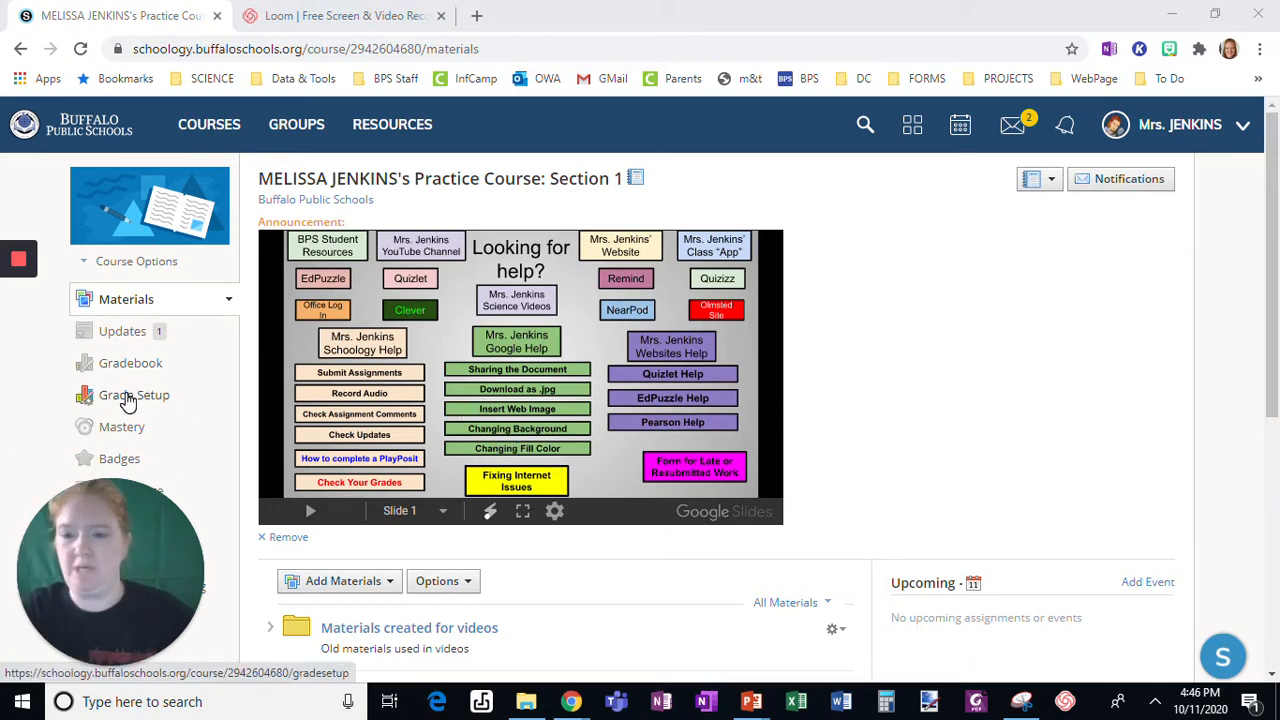
- Open the practice course's Grade Setup and switch from Scales to the Rubrics list
{"action": "left_click", "coordinate": [134, 395]}
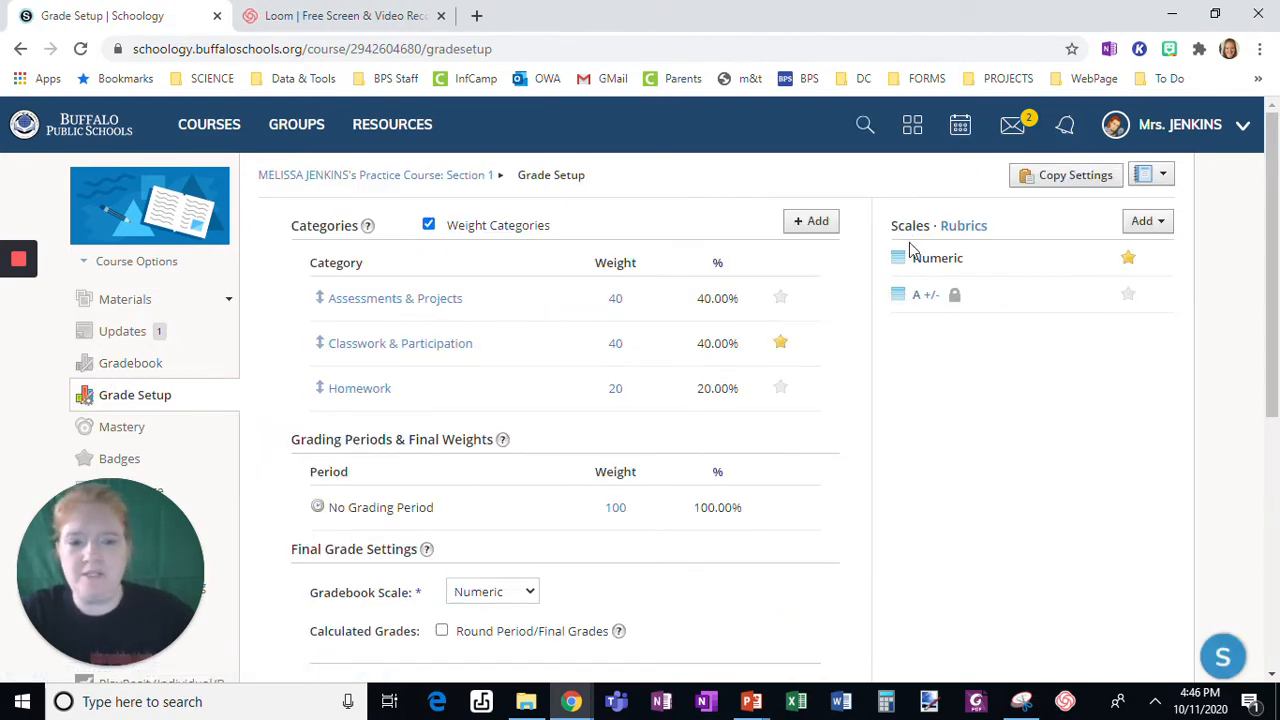
{"action": "mouse_move", "coordinate": [963, 230]}
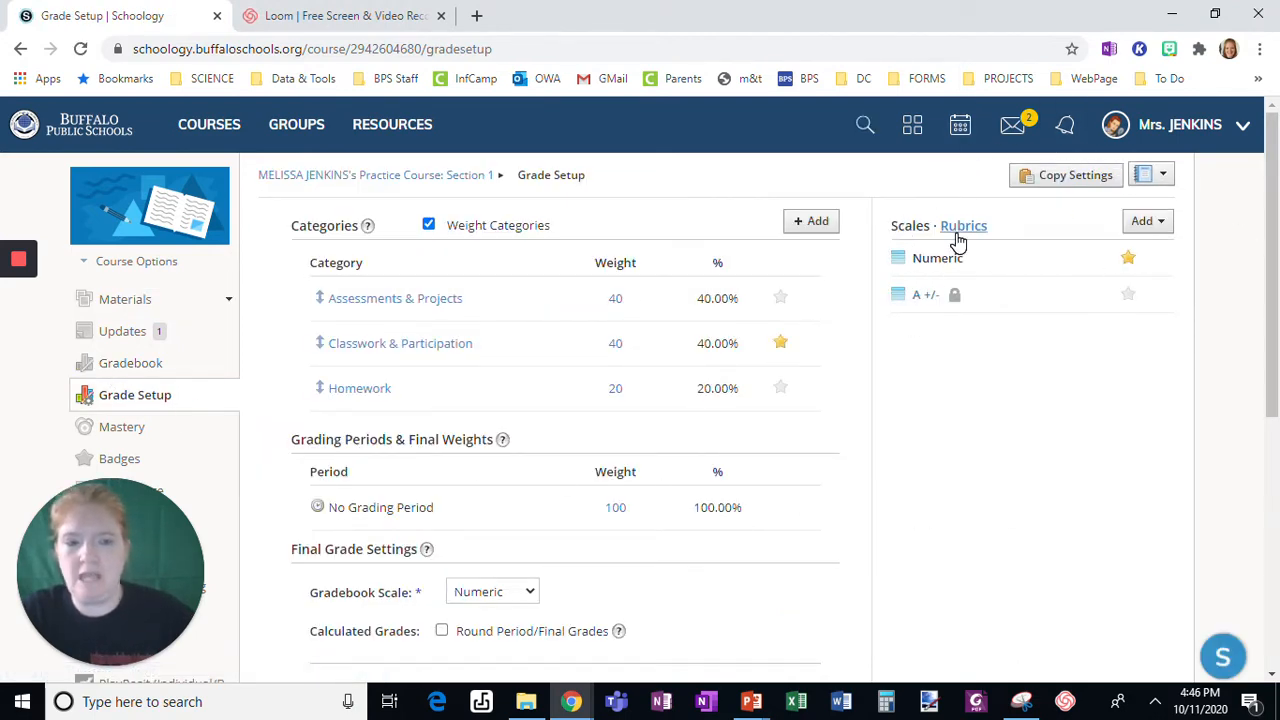
{"action": "left_click", "coordinate": [963, 225]}
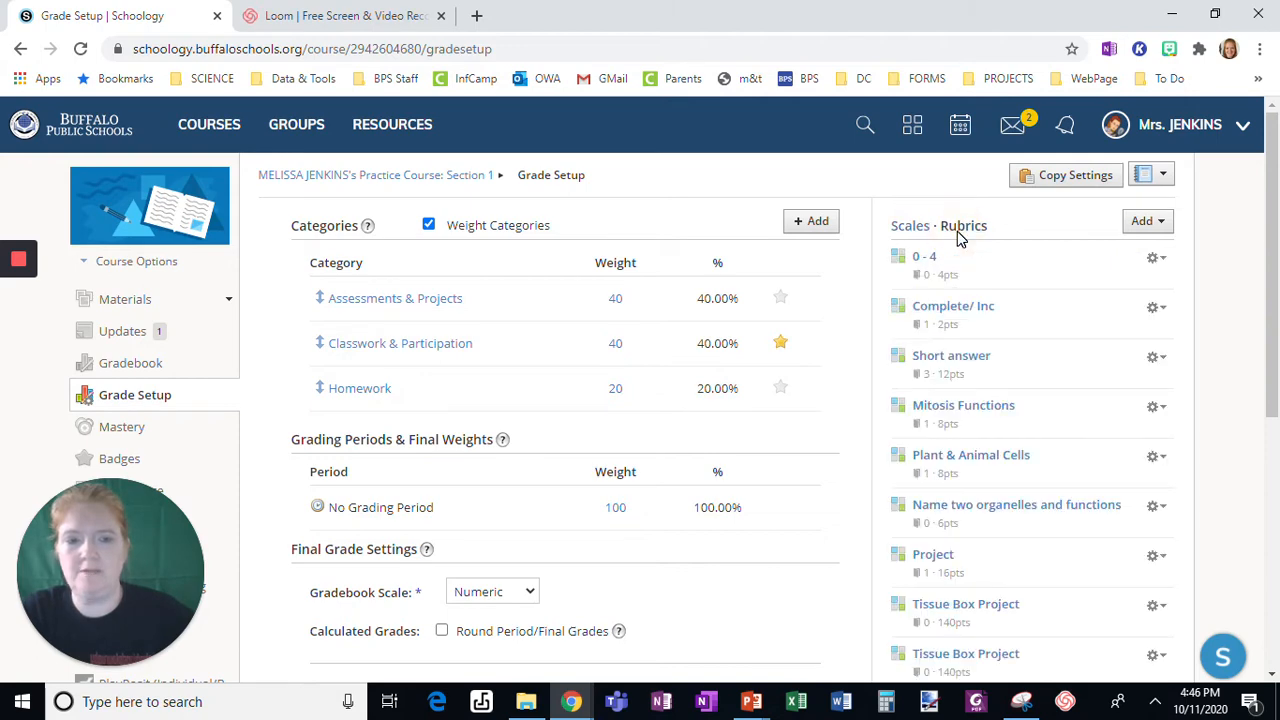
{"action": "scroll", "scroll_direction": "down", "scroll_amount": 3}
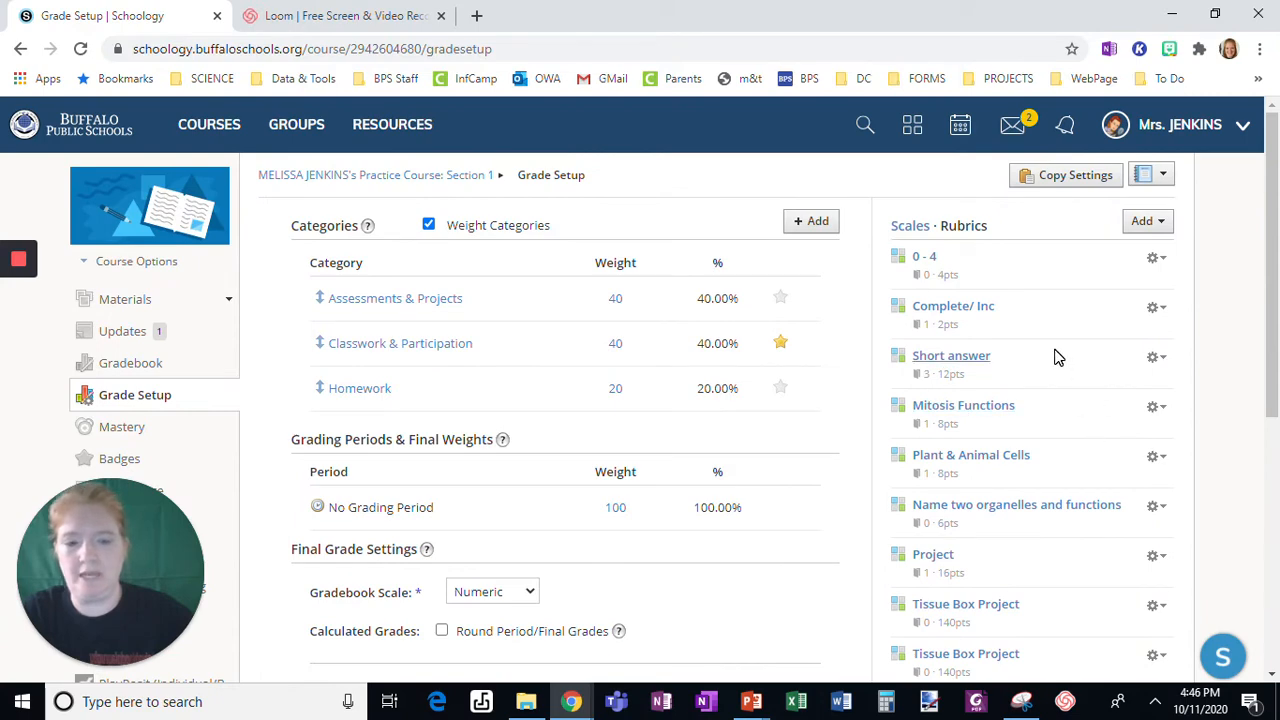
{"action": "left_click", "coordinate": [1152, 357]}
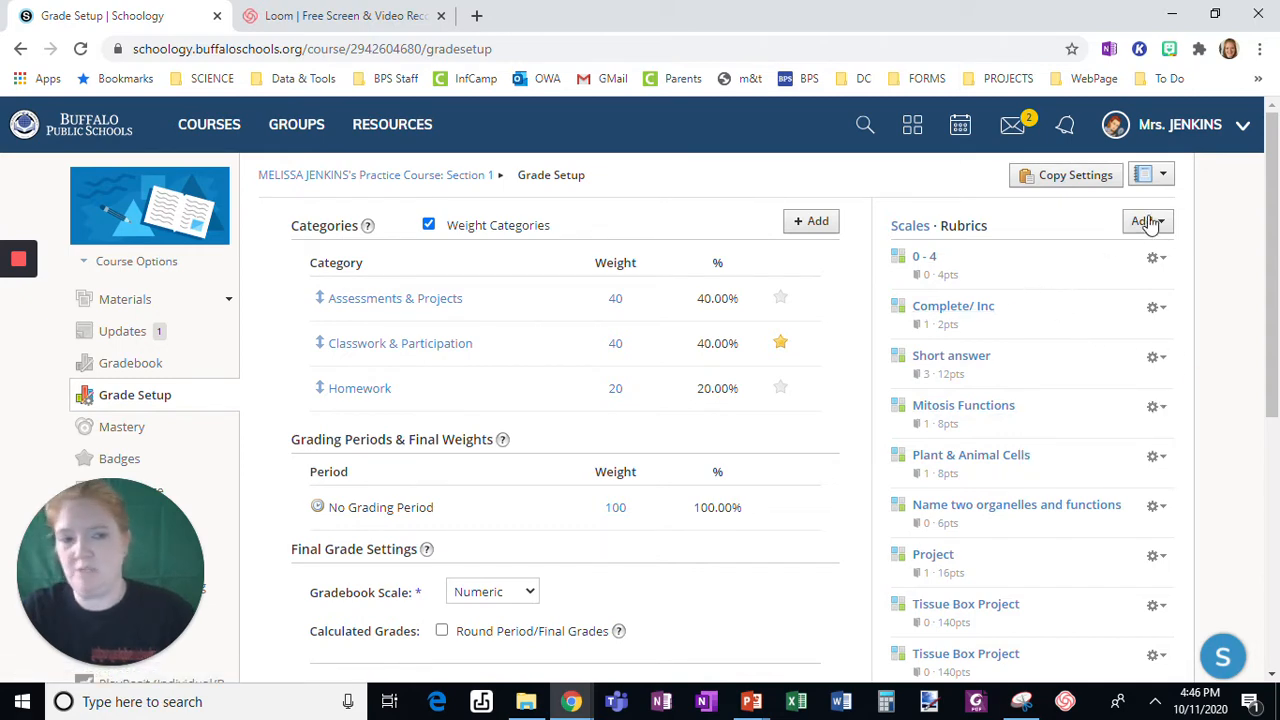
- Create a new rubric titled 'Participation'
{"action": "left_click", "coordinate": [1146, 221]}
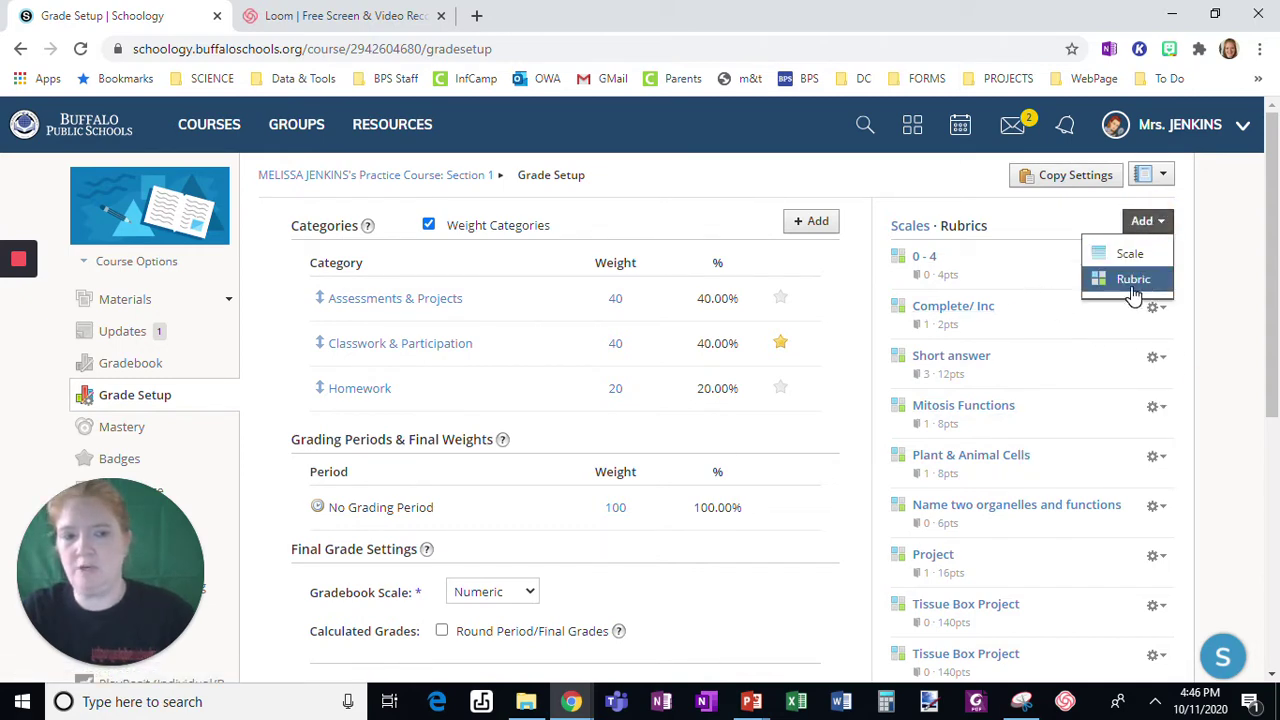
{"action": "left_click", "coordinate": [1135, 279]}
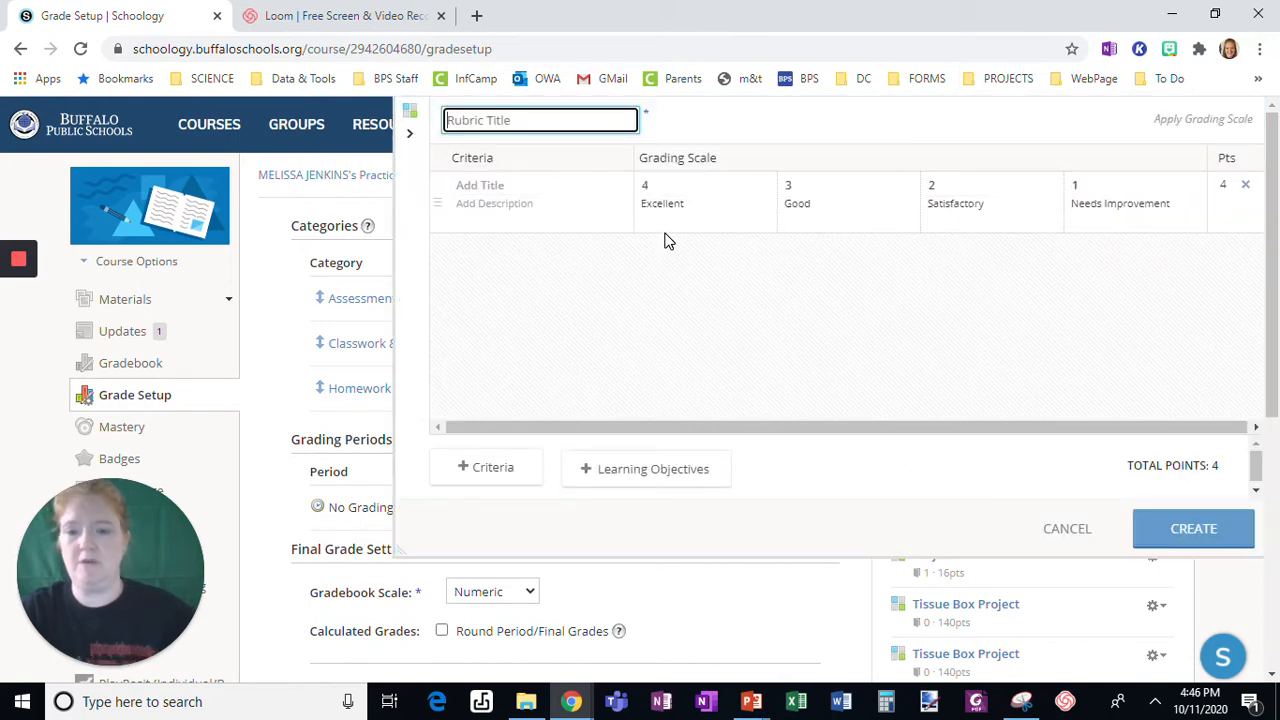
{"action": "type", "text": "P"}
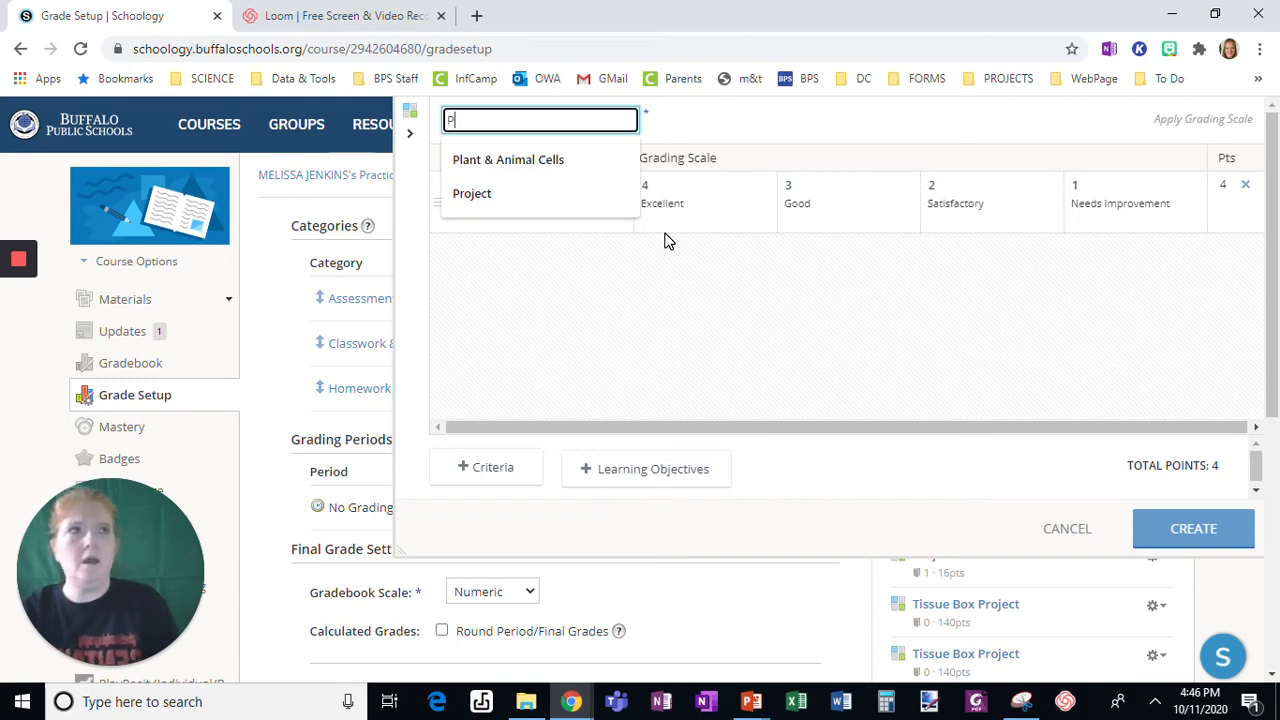
{"action": "type", "text": "articipa"}
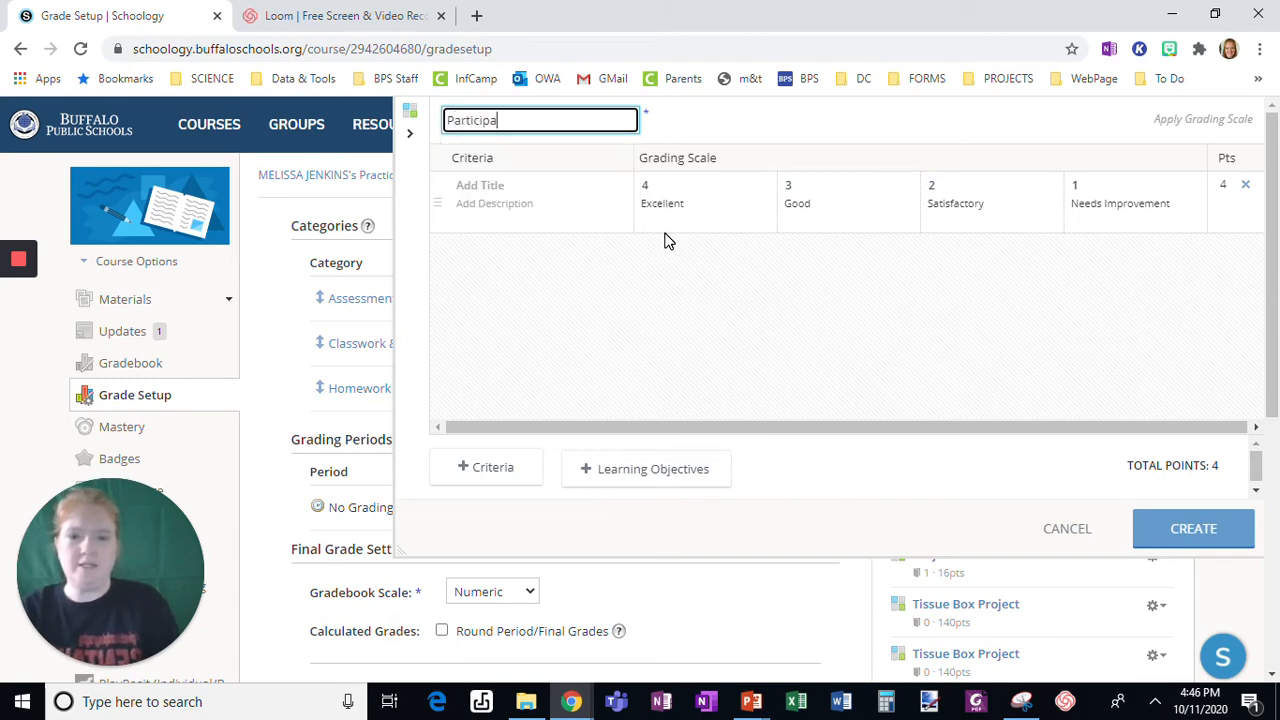
{"action": "type", "text": "tion"}
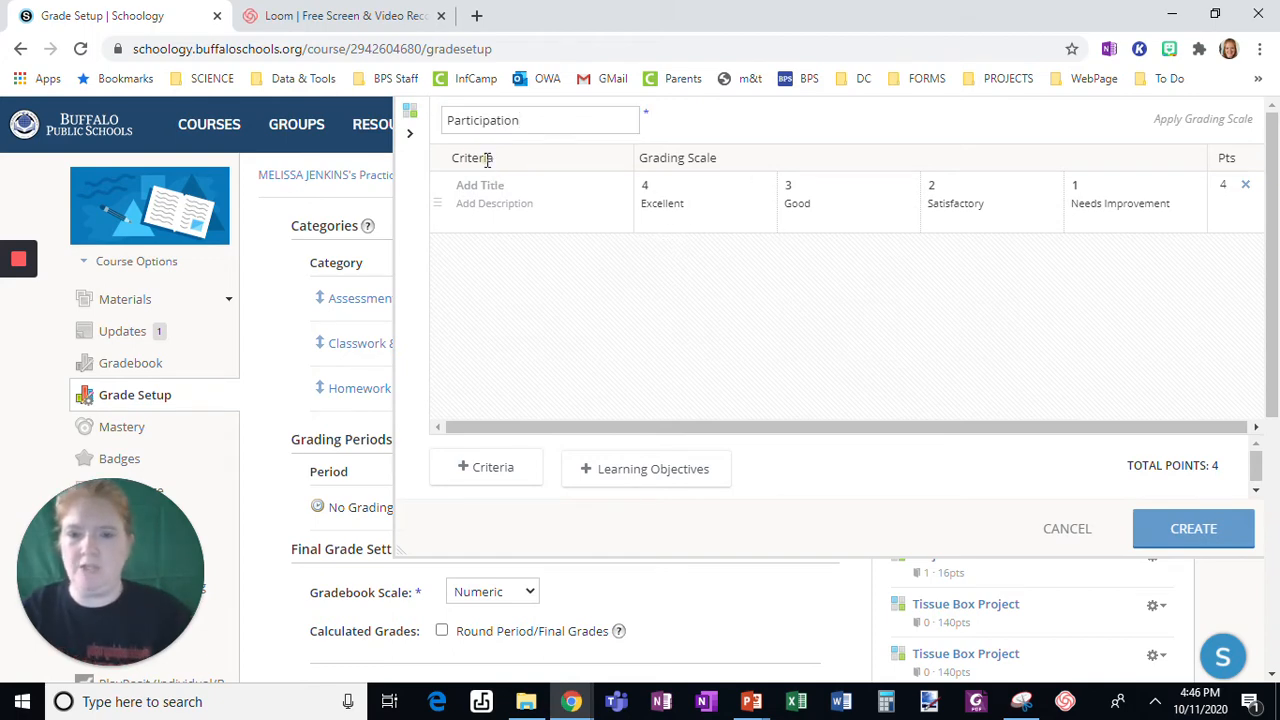
- Name the first criterion 'Responding in Chat'
{"action": "left_click", "coordinate": [494, 203]}
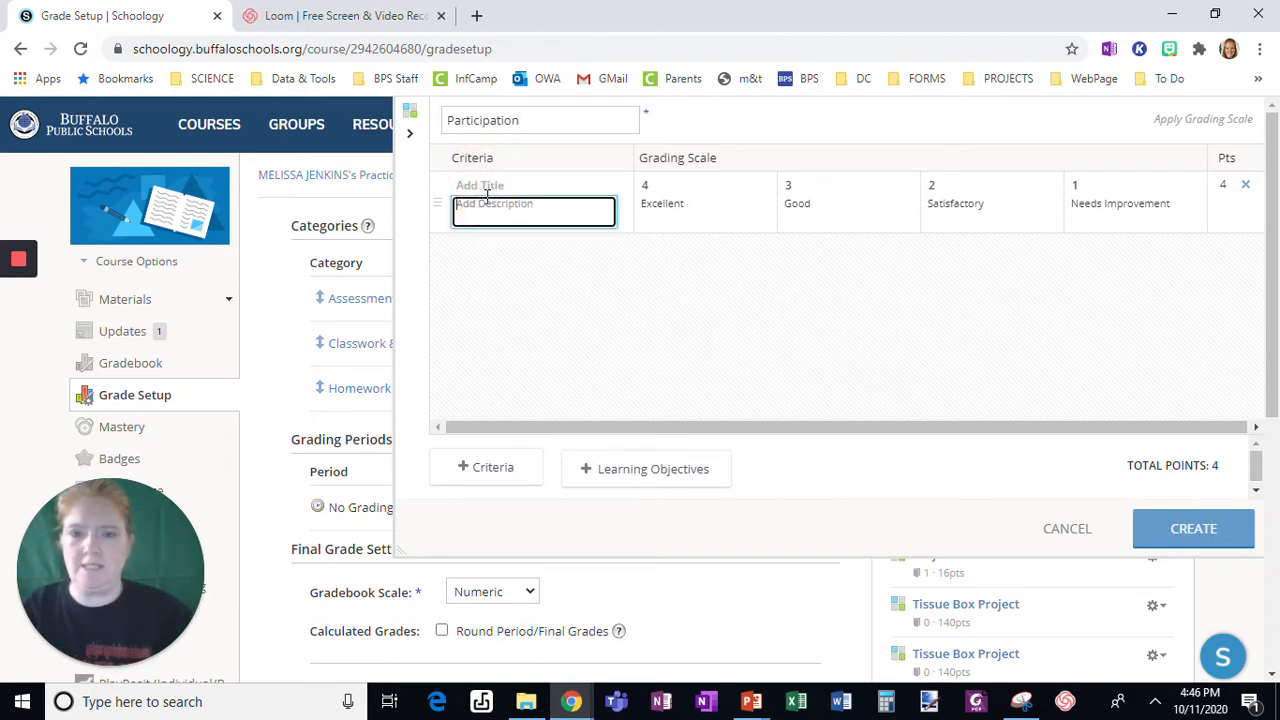
{"action": "type", "text": "Responding in"}
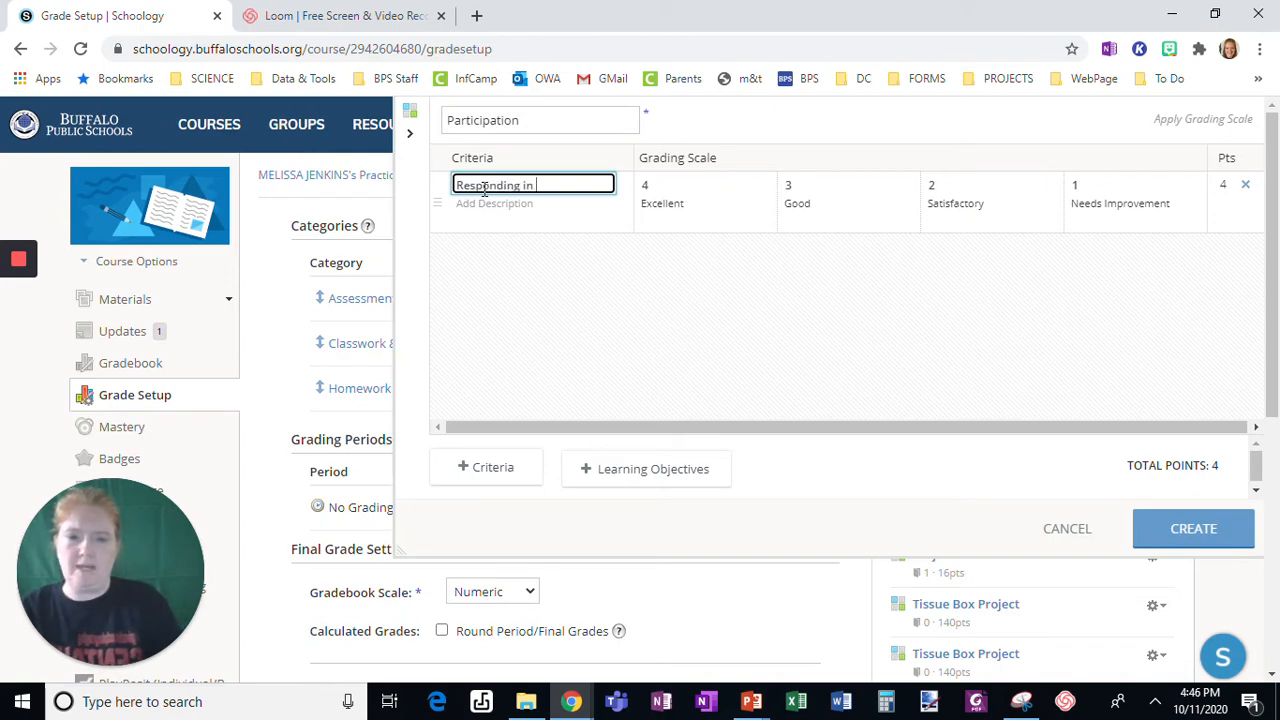
{"action": "type", "text": "Chat"}
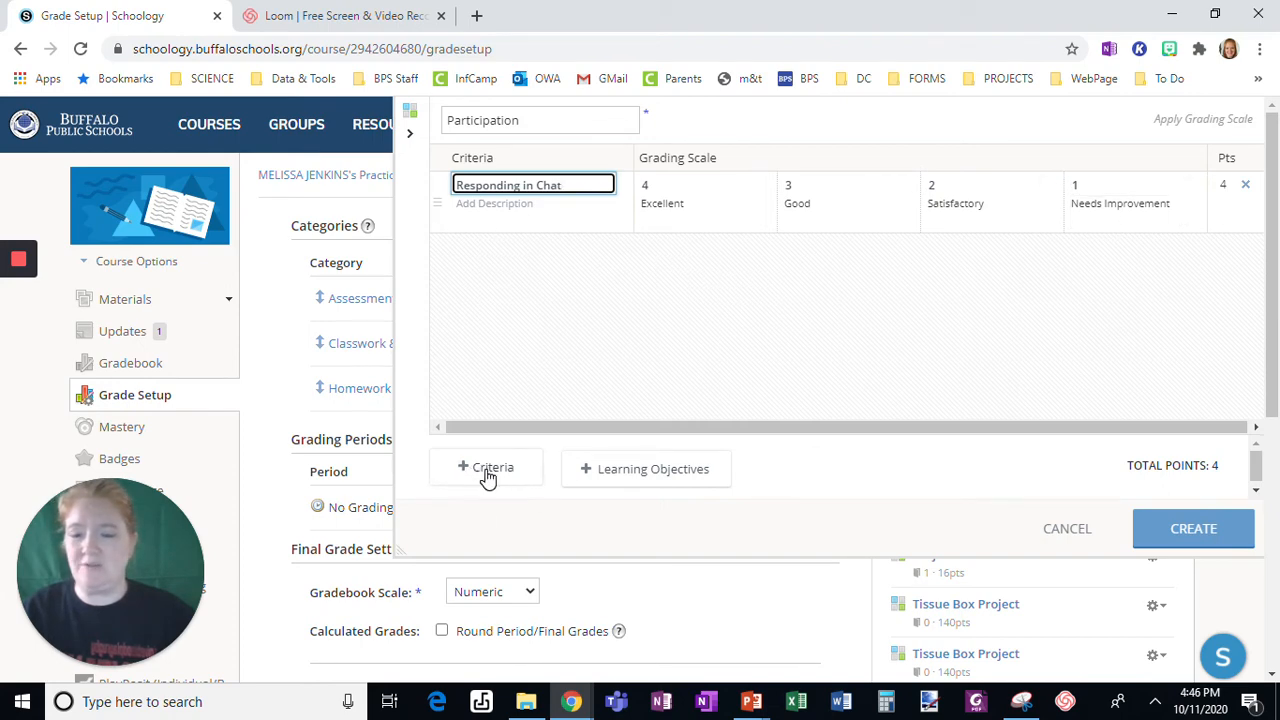
- Add a second criterion titled 'Appropriate Conversation'
{"action": "left_click", "coordinate": [485, 467]}
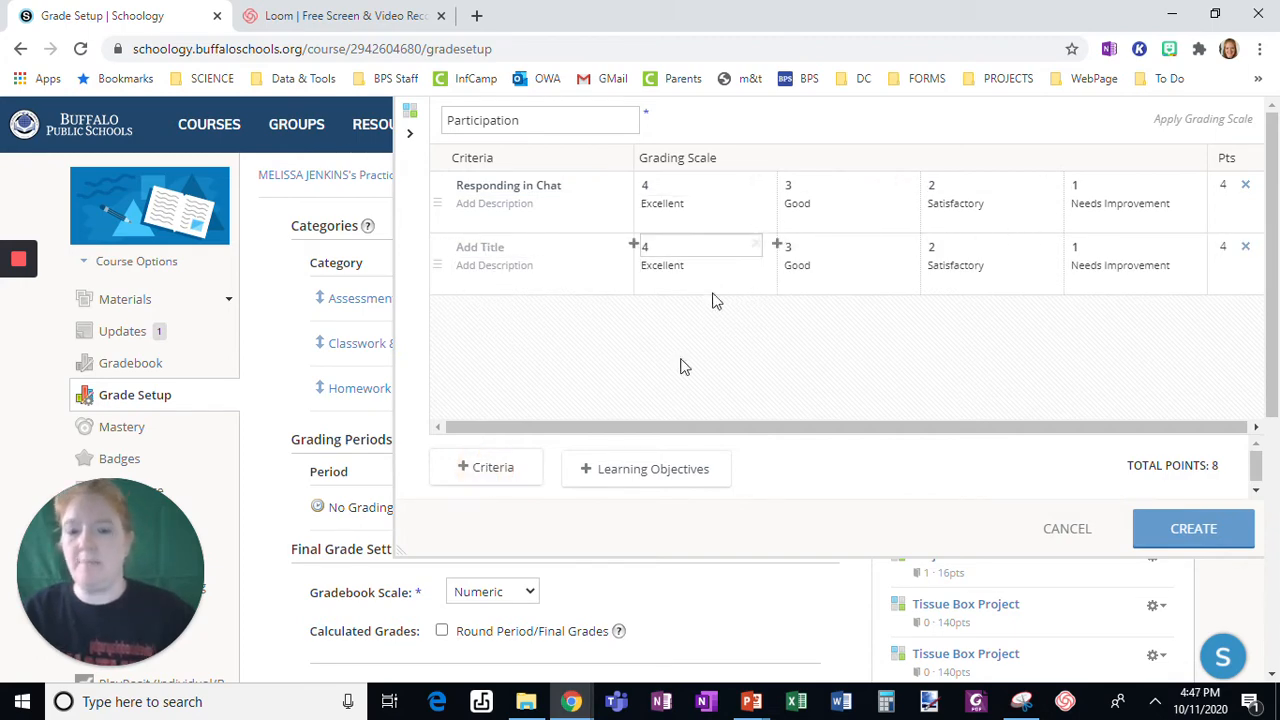
{"action": "left_click", "coordinate": [505, 247]}
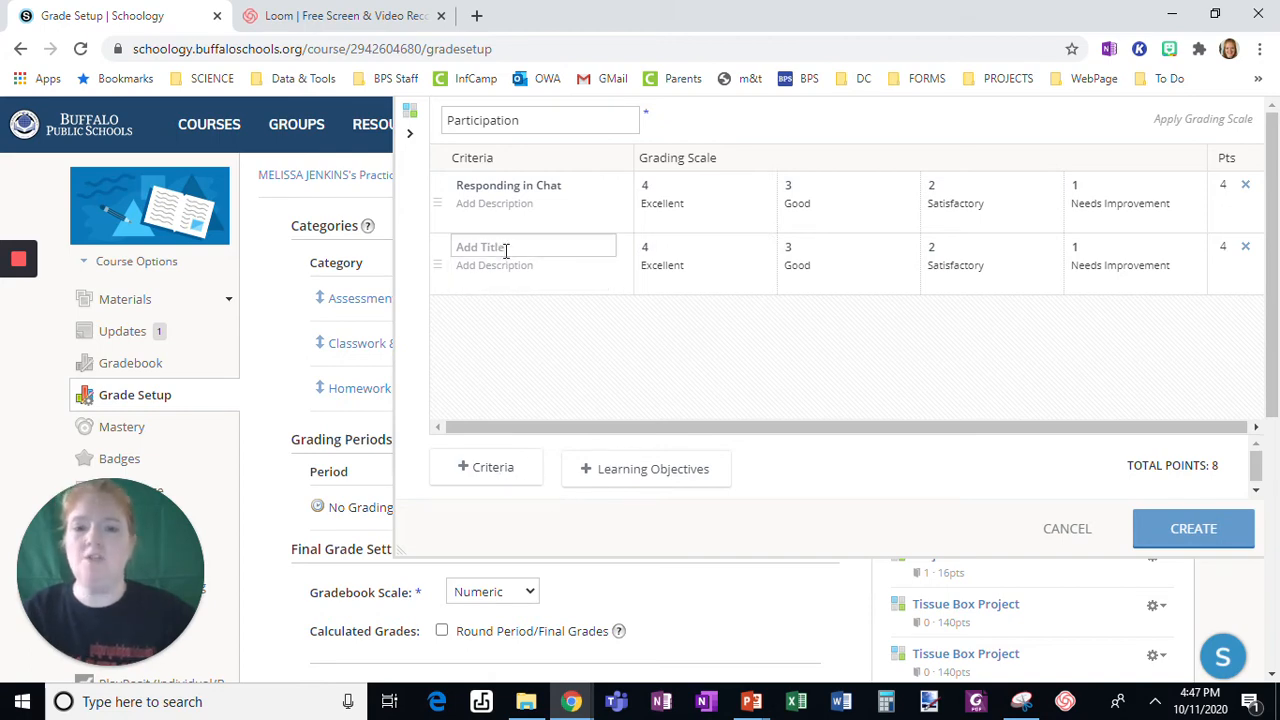
{"action": "type", "text": "A"}
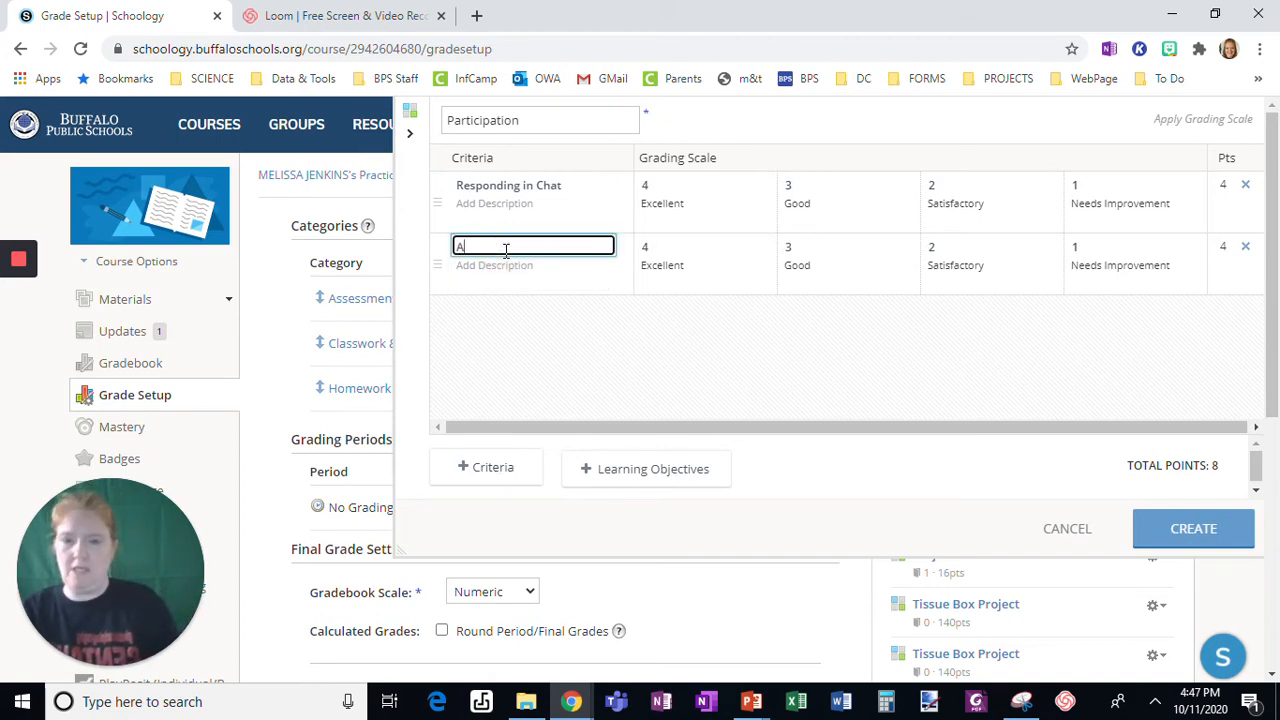
{"action": "key", "text": "Backspace"}
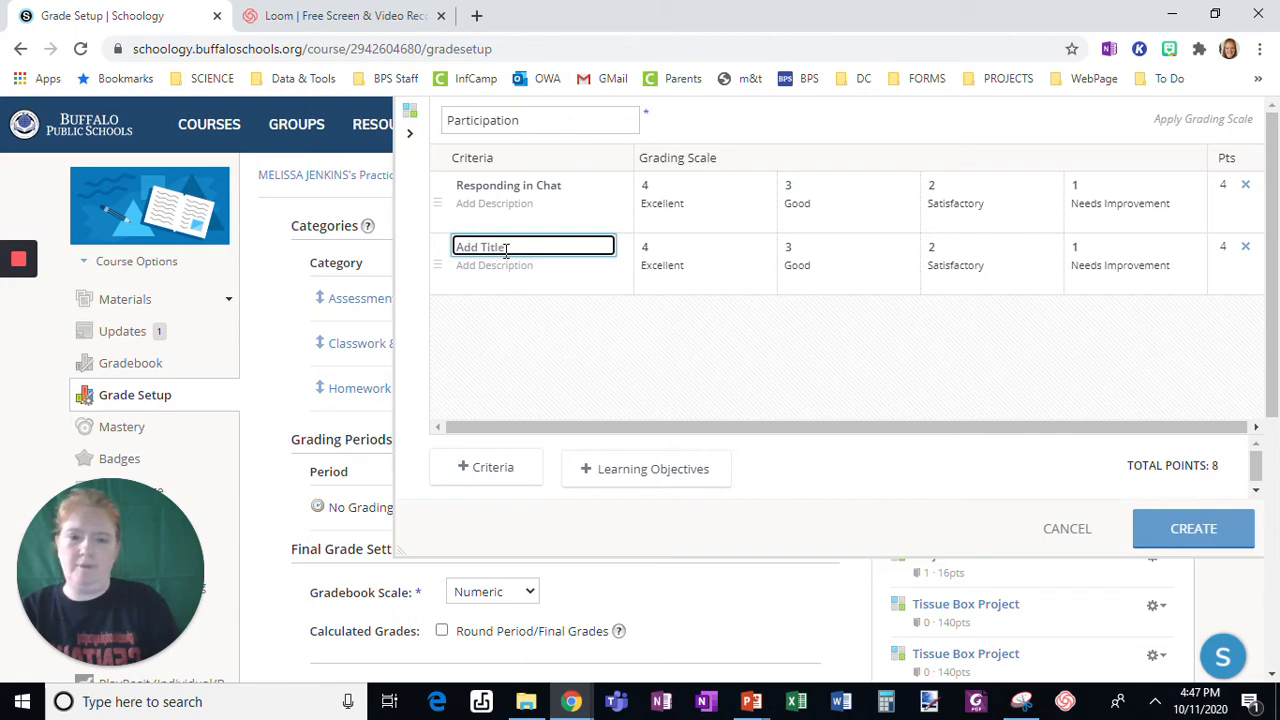
{"action": "type", "text": "Appropriate Conversation"}
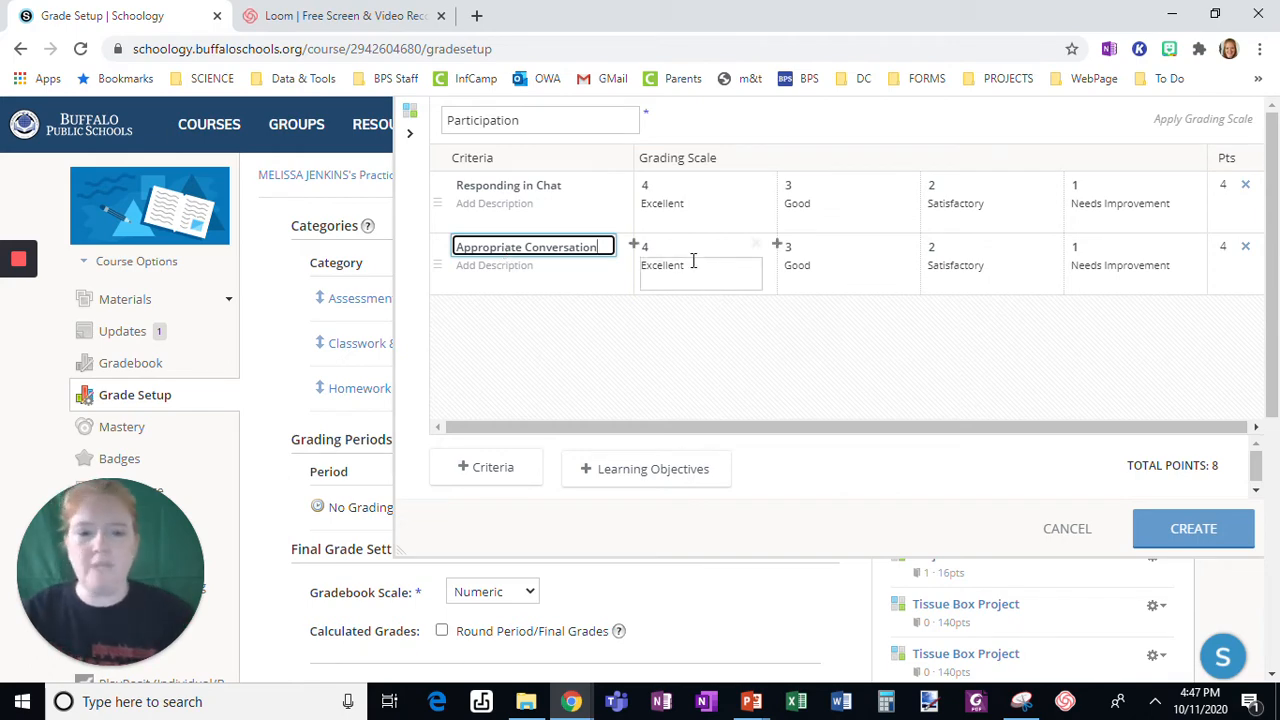
- Remove the Good level and describe levels: all appropriate conversation, needed a reminder
{"action": "left_click", "coordinate": [845, 255]}
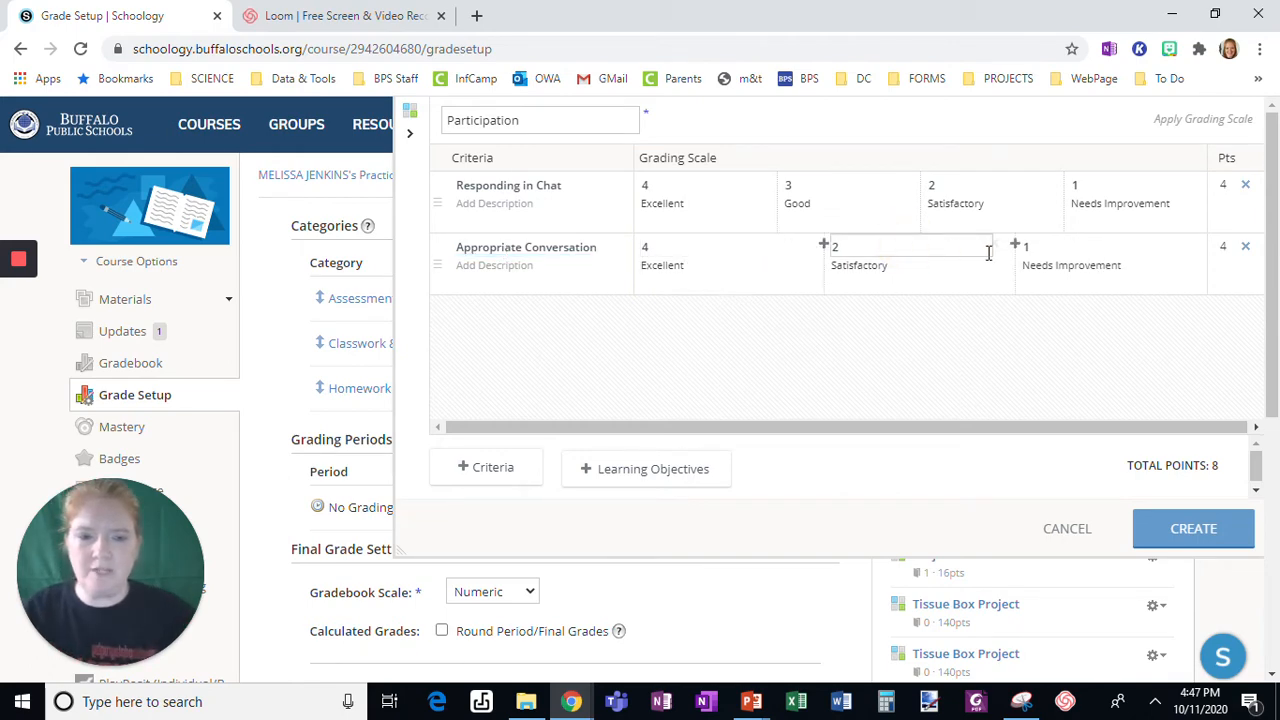
{"action": "left_click", "coordinate": [720, 246]}
{"action": "type", "text": "3"}
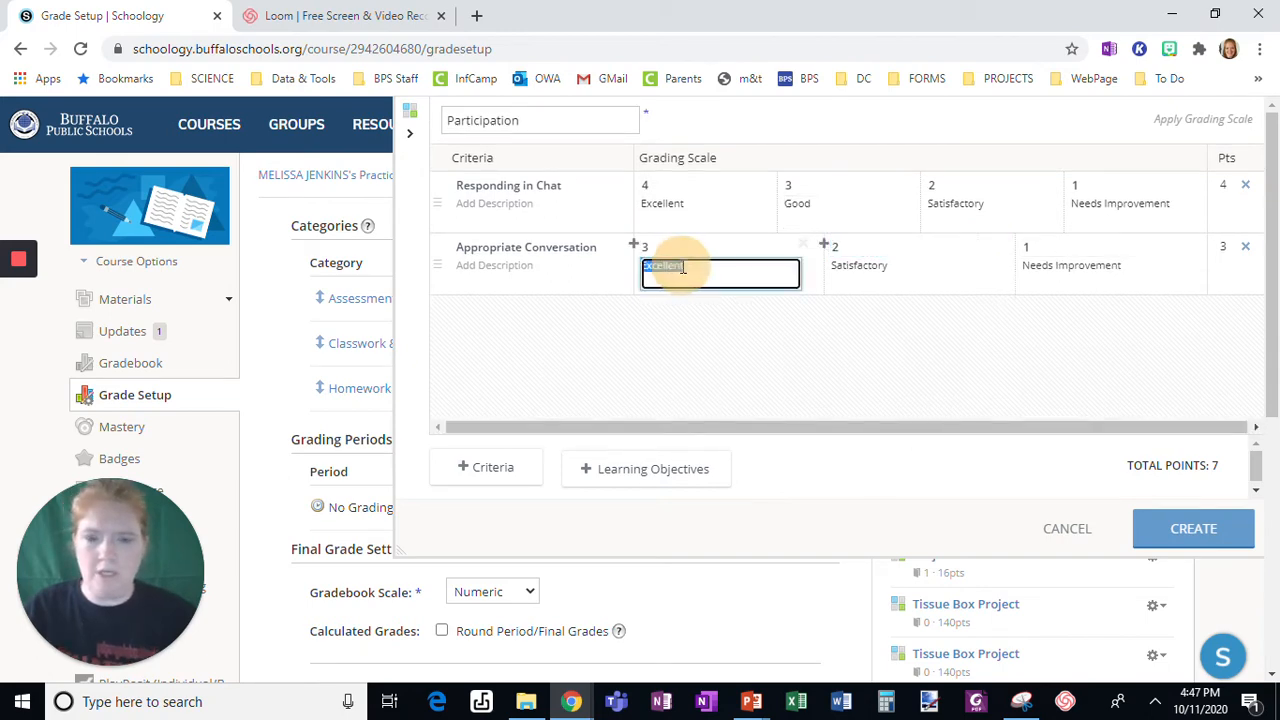
{"action": "type", "text": "All appropria"}
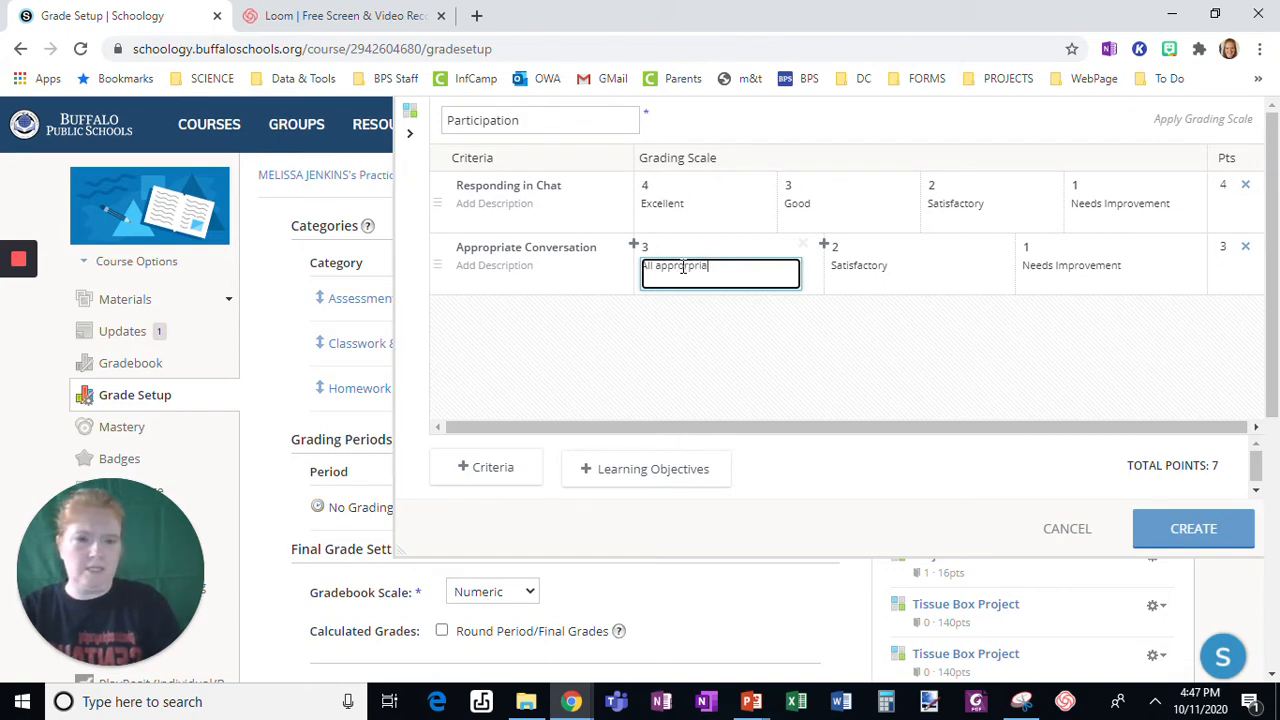
{"action": "type", "text": "conversation"}
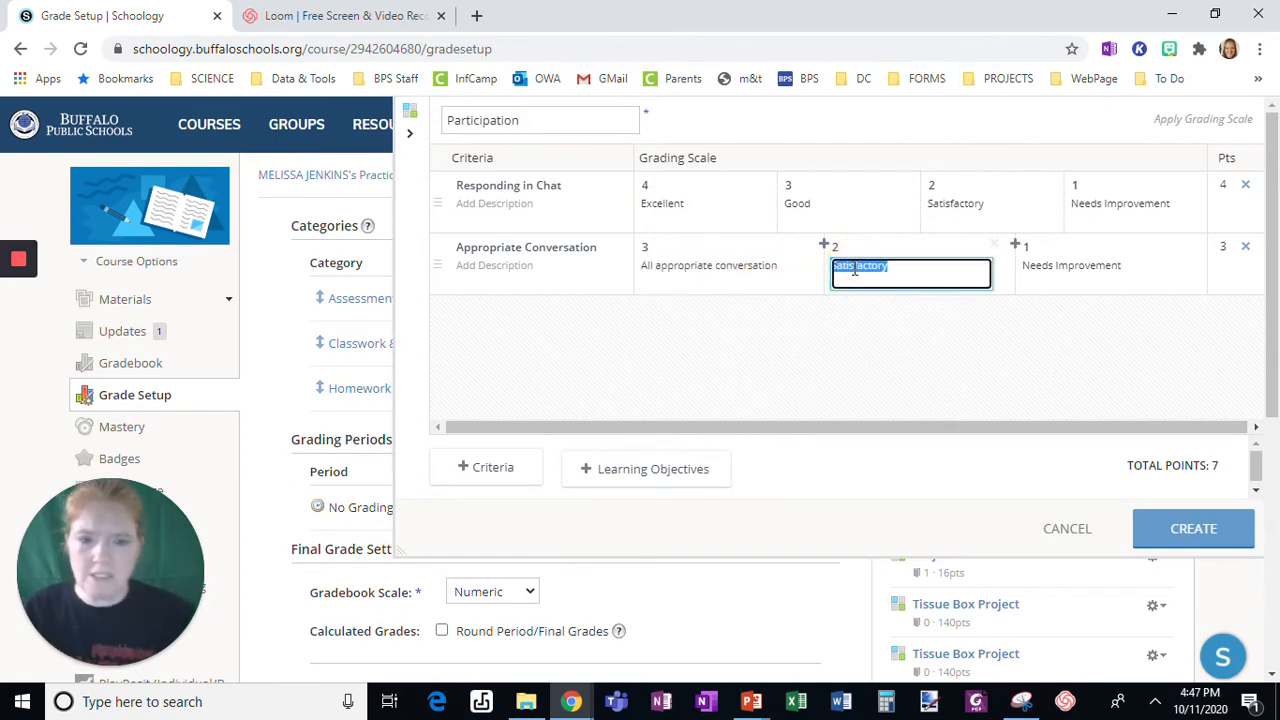
{"action": "type", "text": "Needed a reminder"}
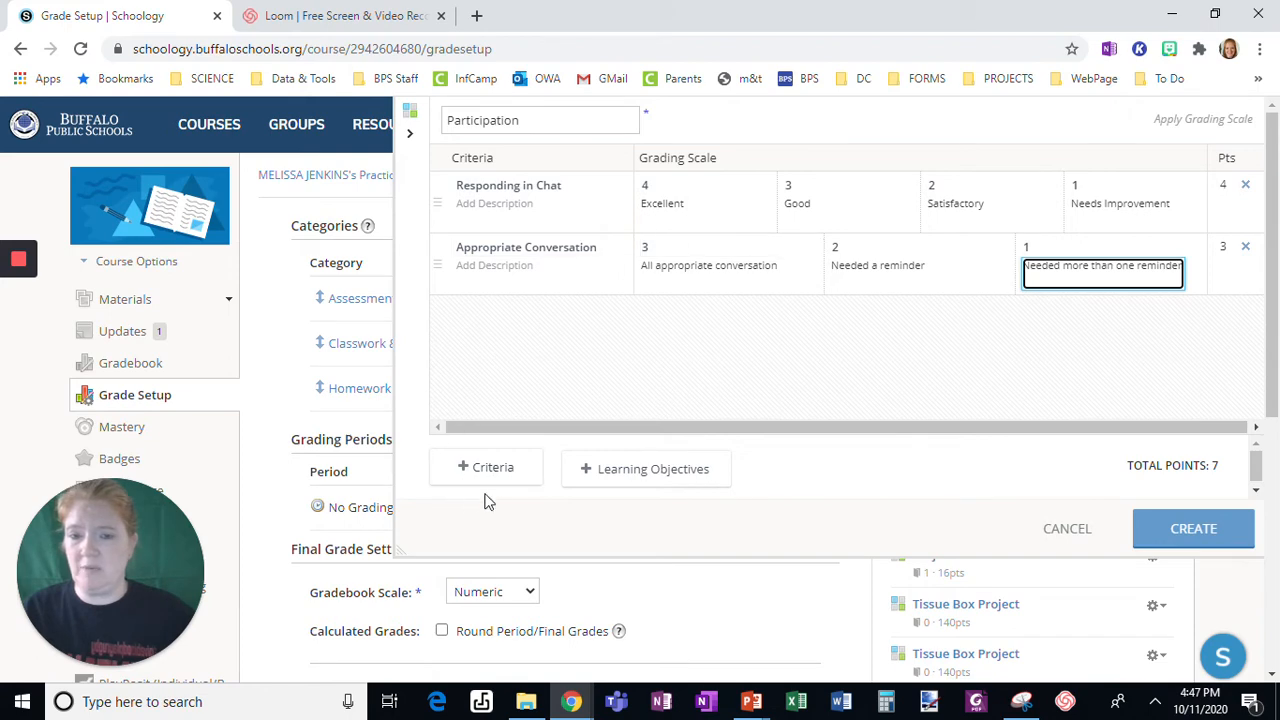
- Add a third criterion titled 'Participating in Conversation'
{"action": "left_click", "coordinate": [485, 467]}
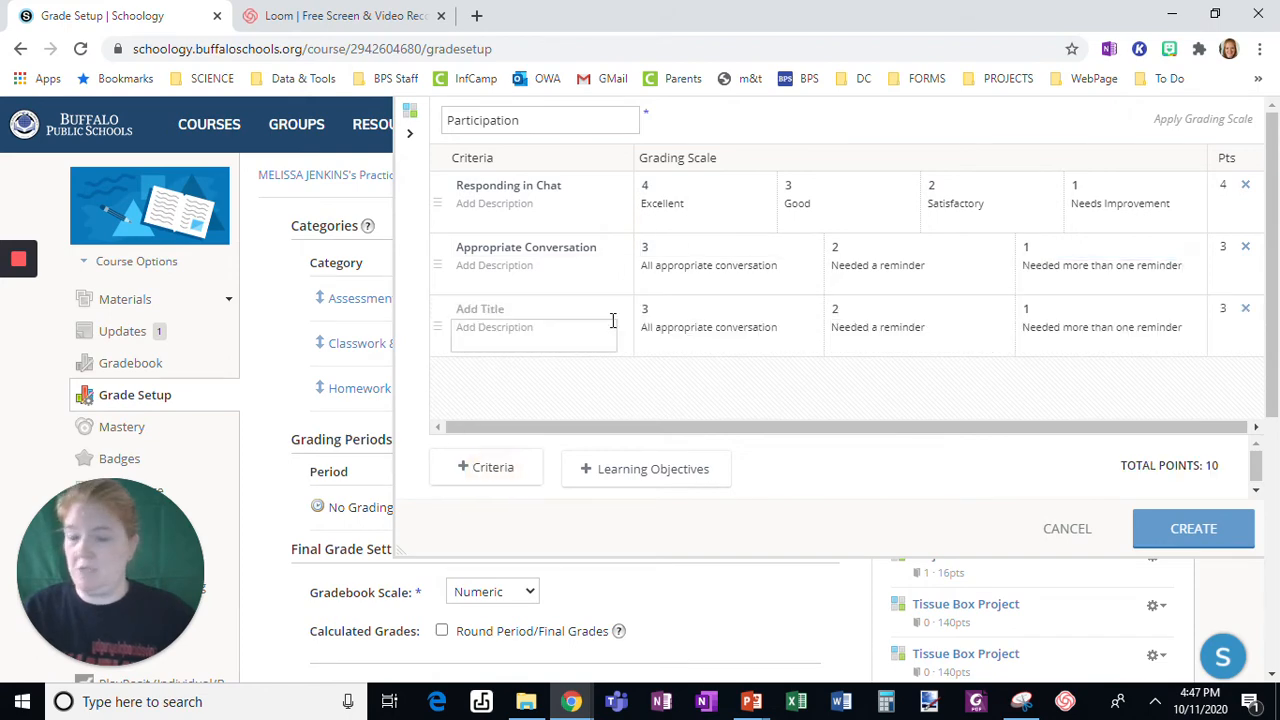
{"action": "left_click", "coordinate": [533, 308]}
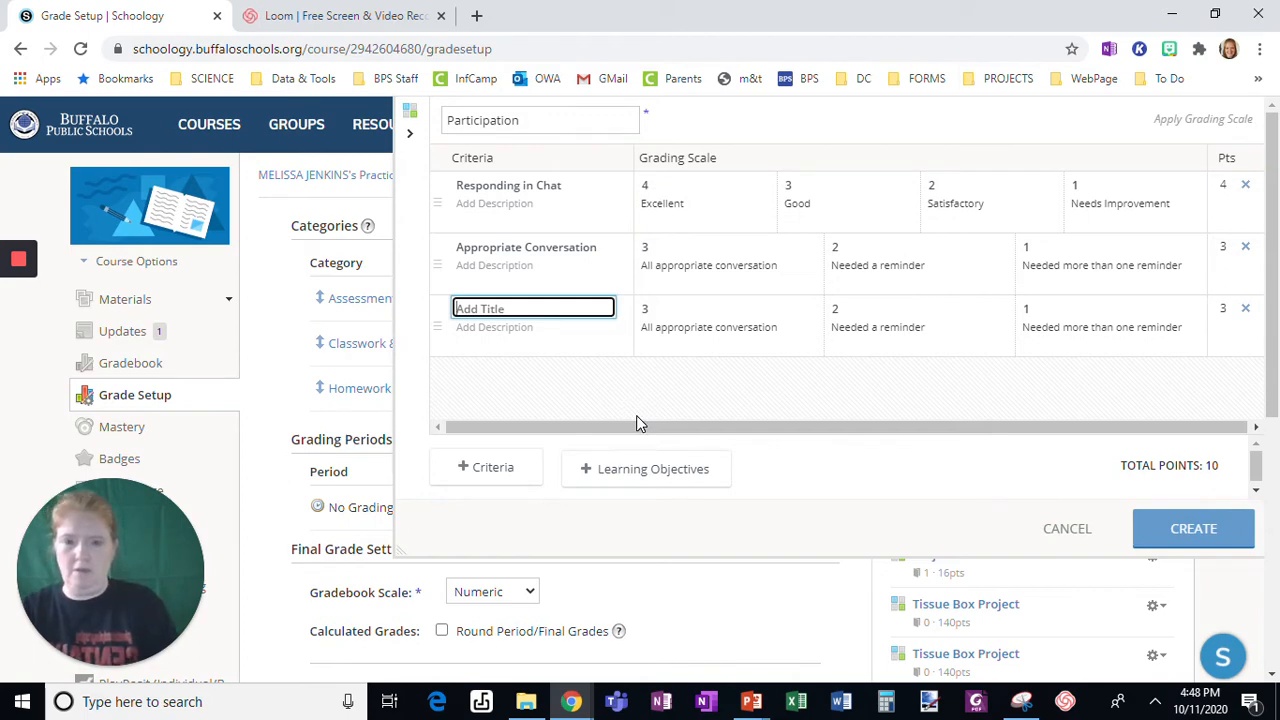
{"action": "type", "text": "Participating"}
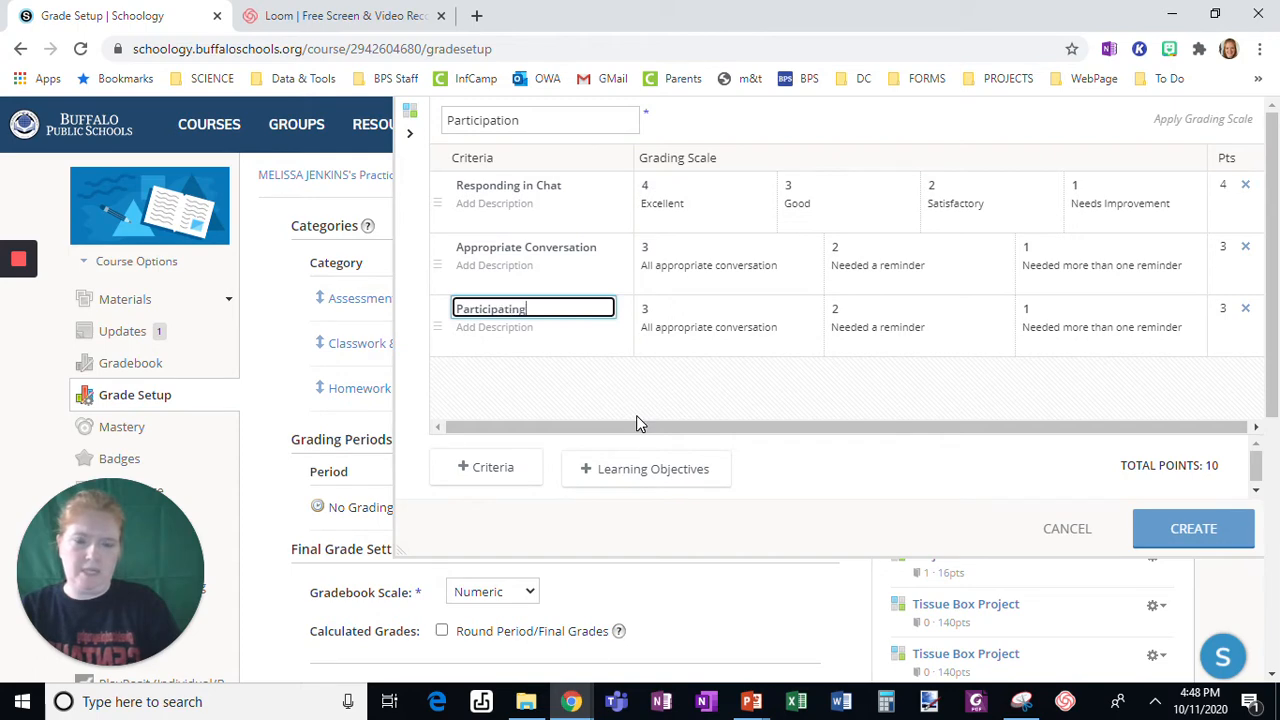
{"action": "type", "text": "in Conversation"}
{"action": "type", "text": "Unmutes to p"}
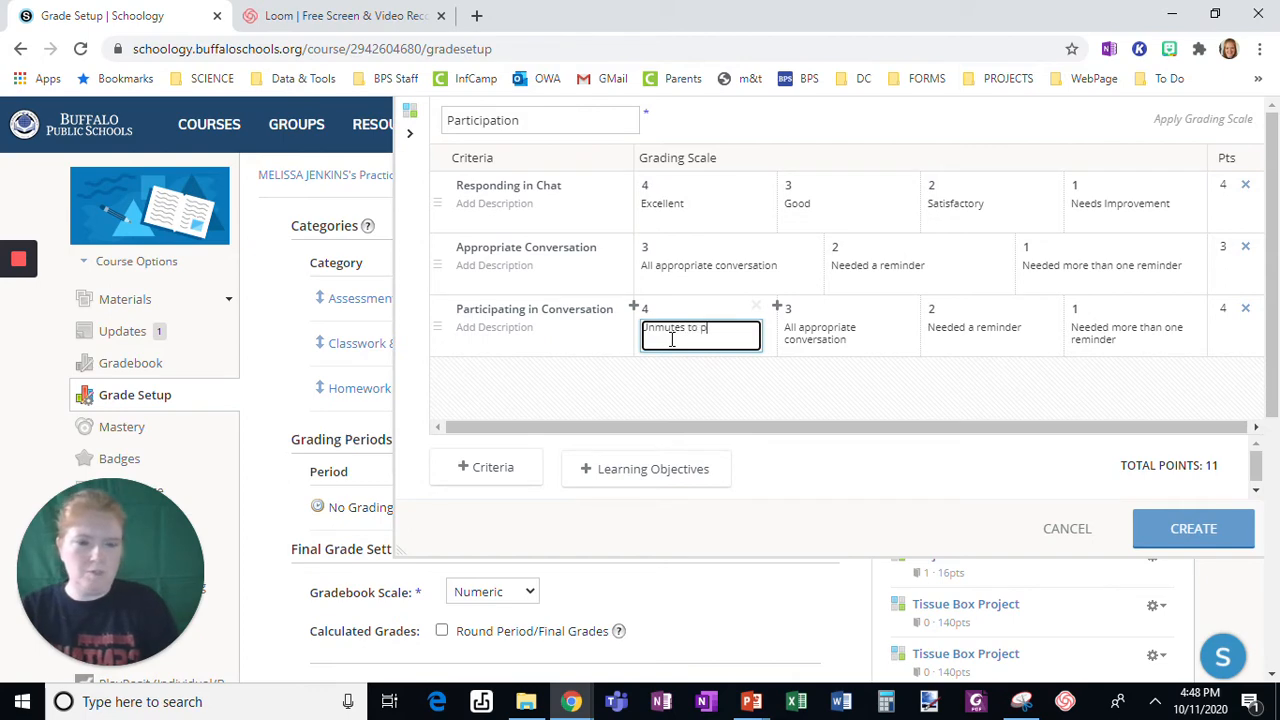
{"action": "type", "text": "aa"}
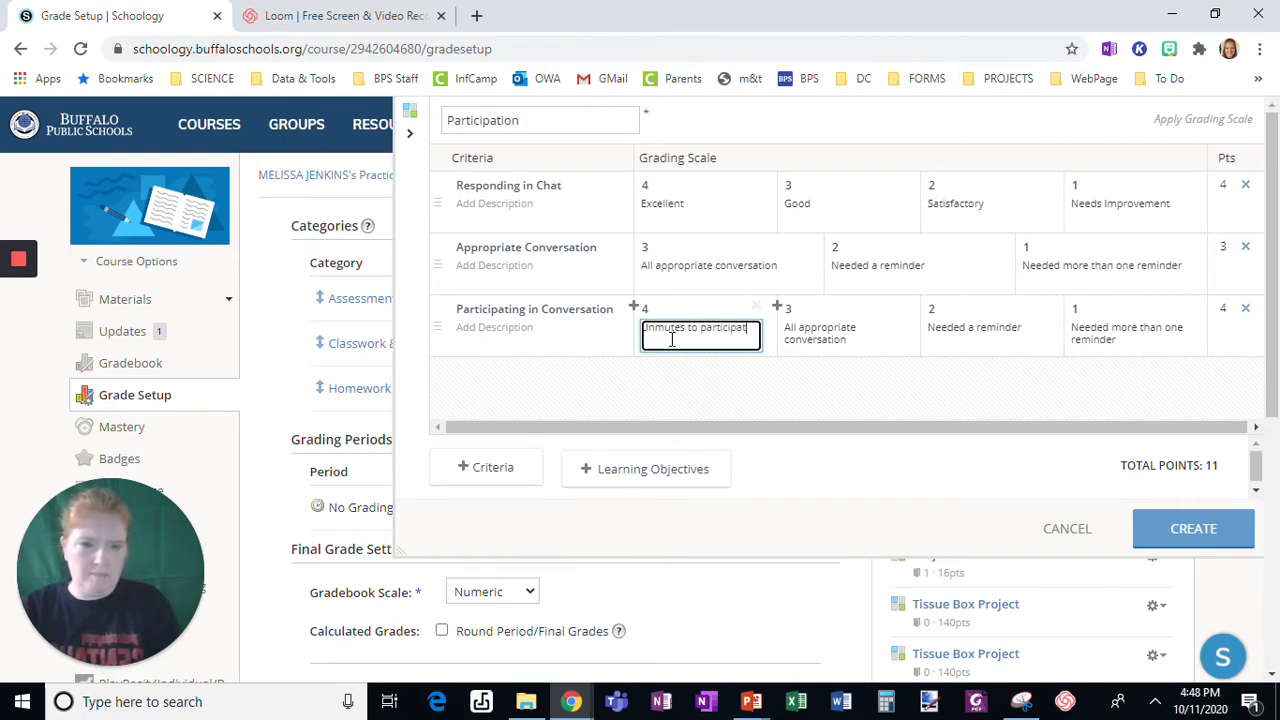
{"action": "type", "text": "e verbally"}
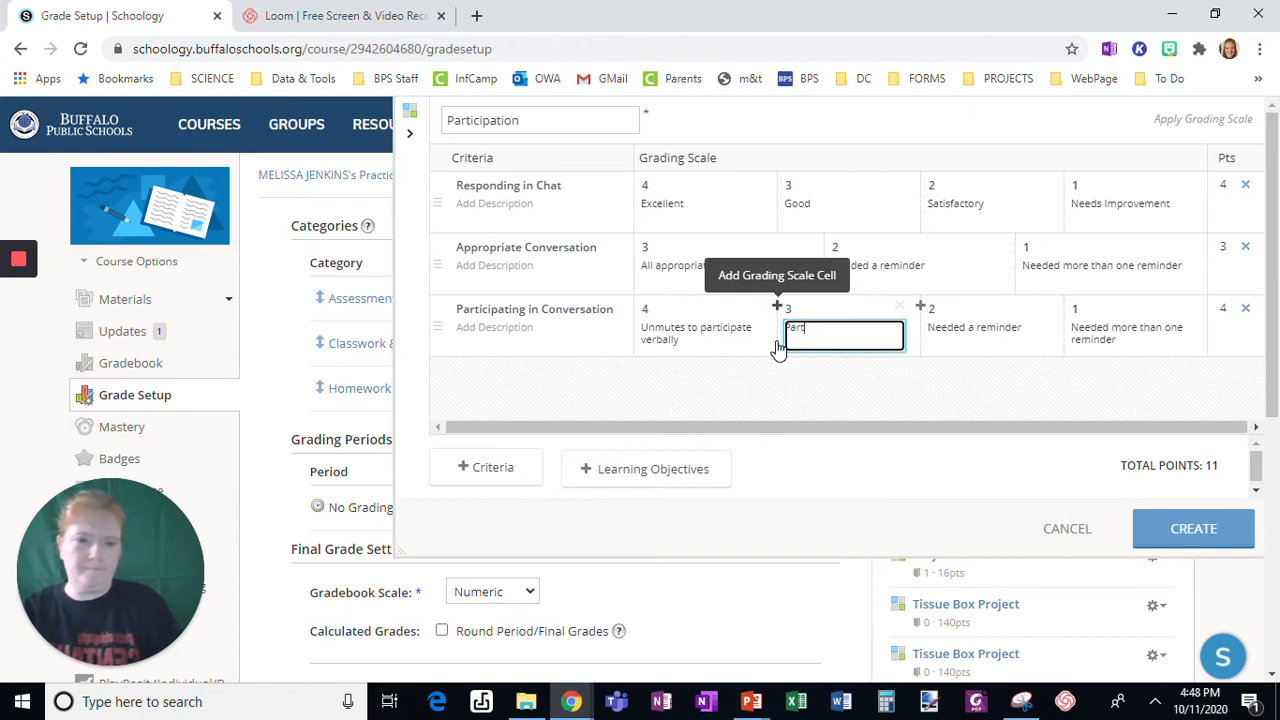
- Write its four level descriptions, from unmutes to participate verbally down to no participation
{"action": "type", "text": "Participated b"}
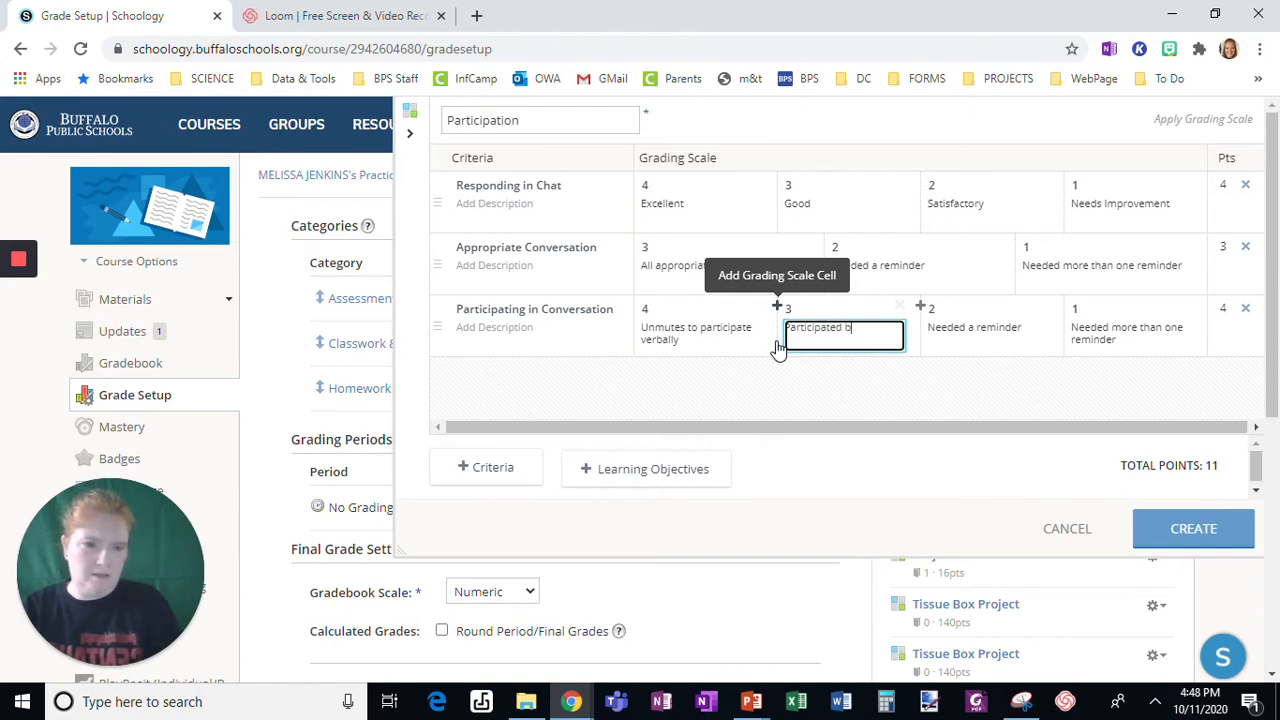
{"action": "type", "text": "Participates but only via chat"}
{"action": "left_click", "coordinate": [993, 333]}
{"action": "type", "text": "Little particpation"}
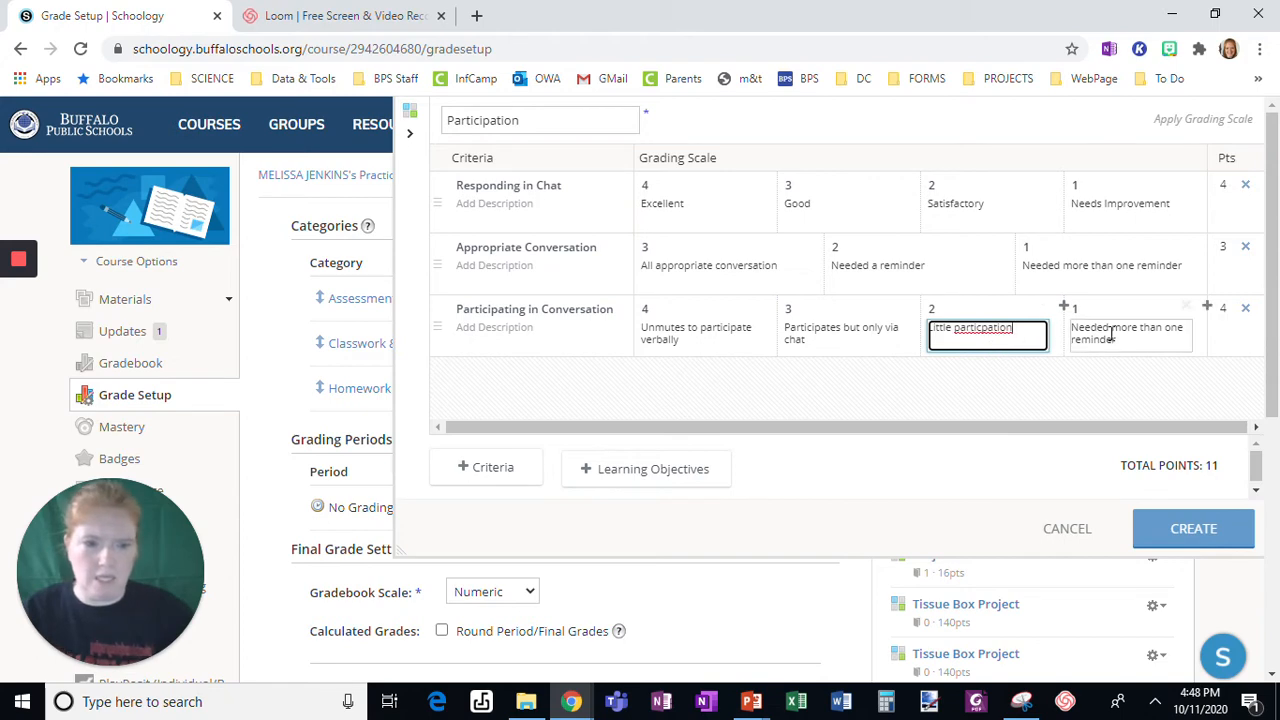
{"action": "left_click", "coordinate": [1128, 333]}
{"action": "type", "text": "No participation"}
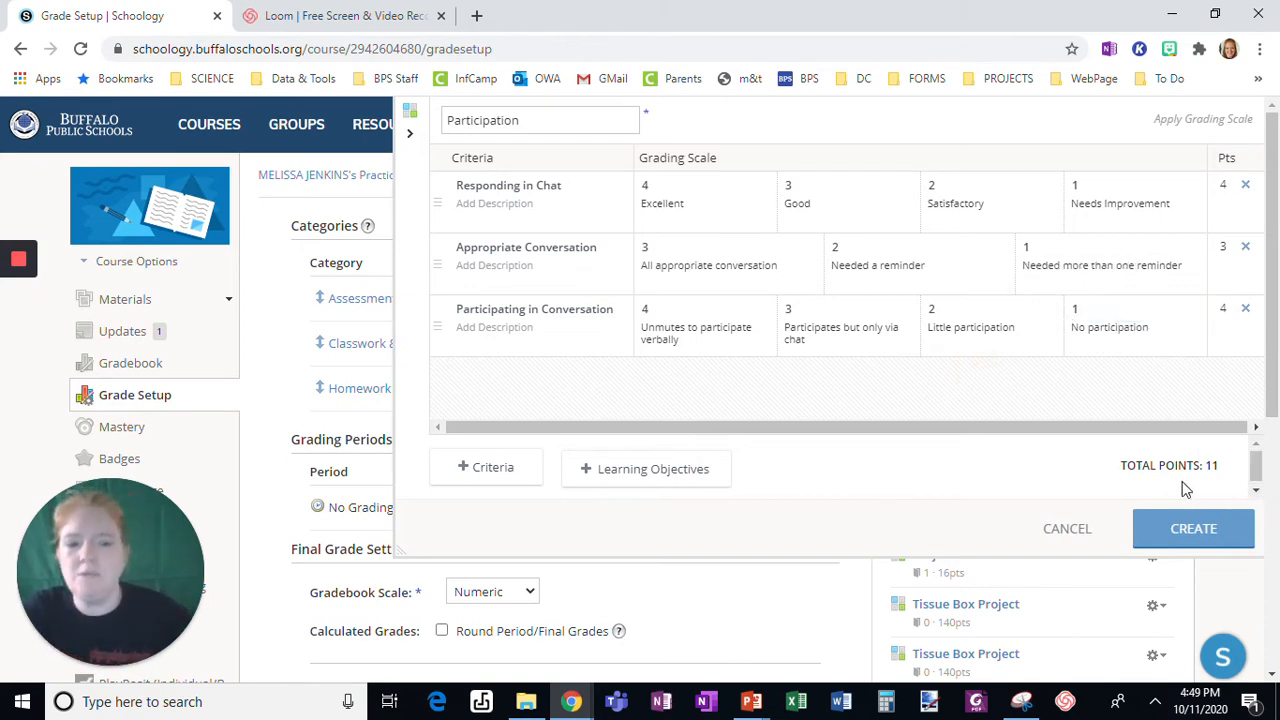
{"action": "mouse_move", "coordinate": [1168, 458]}
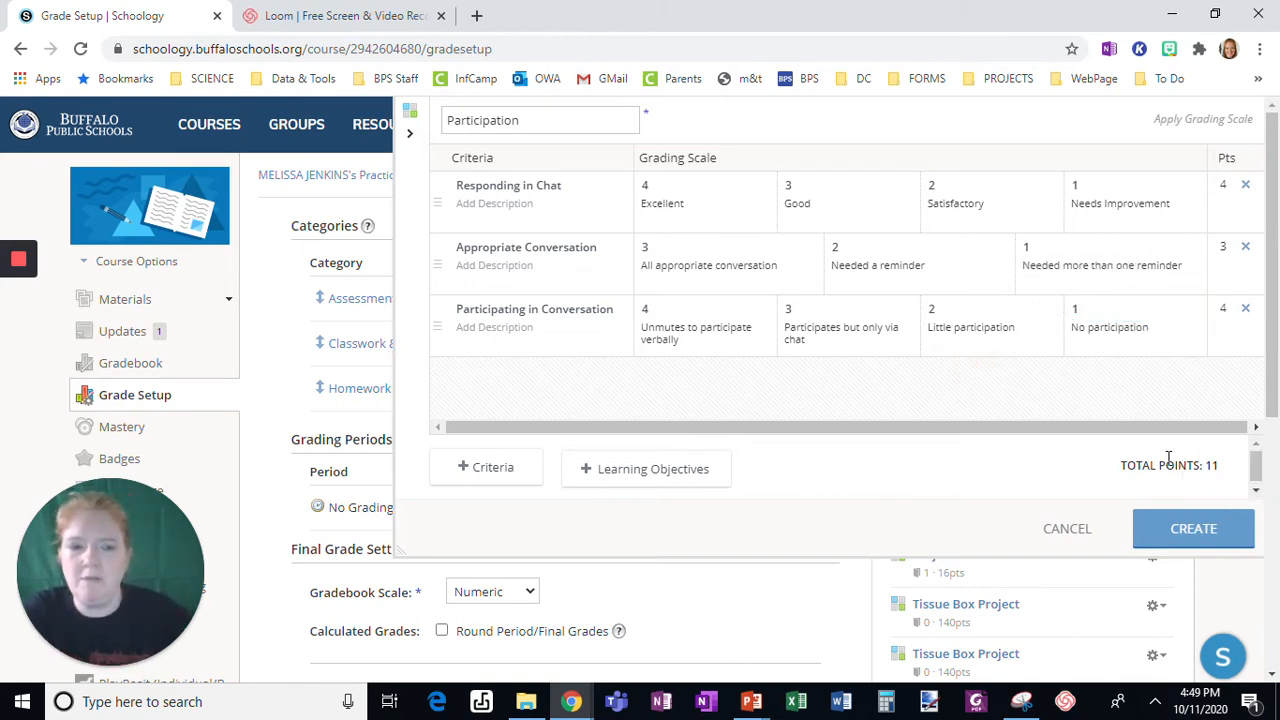
{"action": "mouse_move", "coordinate": [655, 185]}
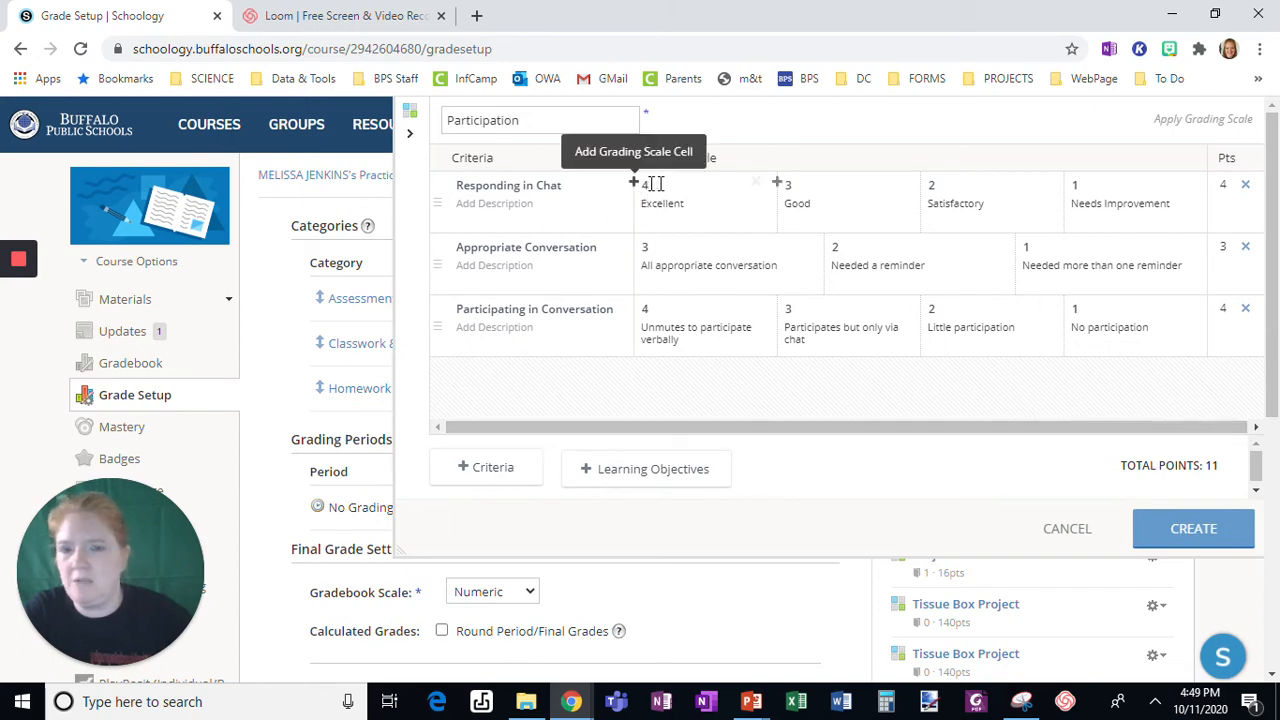
{"action": "mouse_move", "coordinate": [1252, 502]}
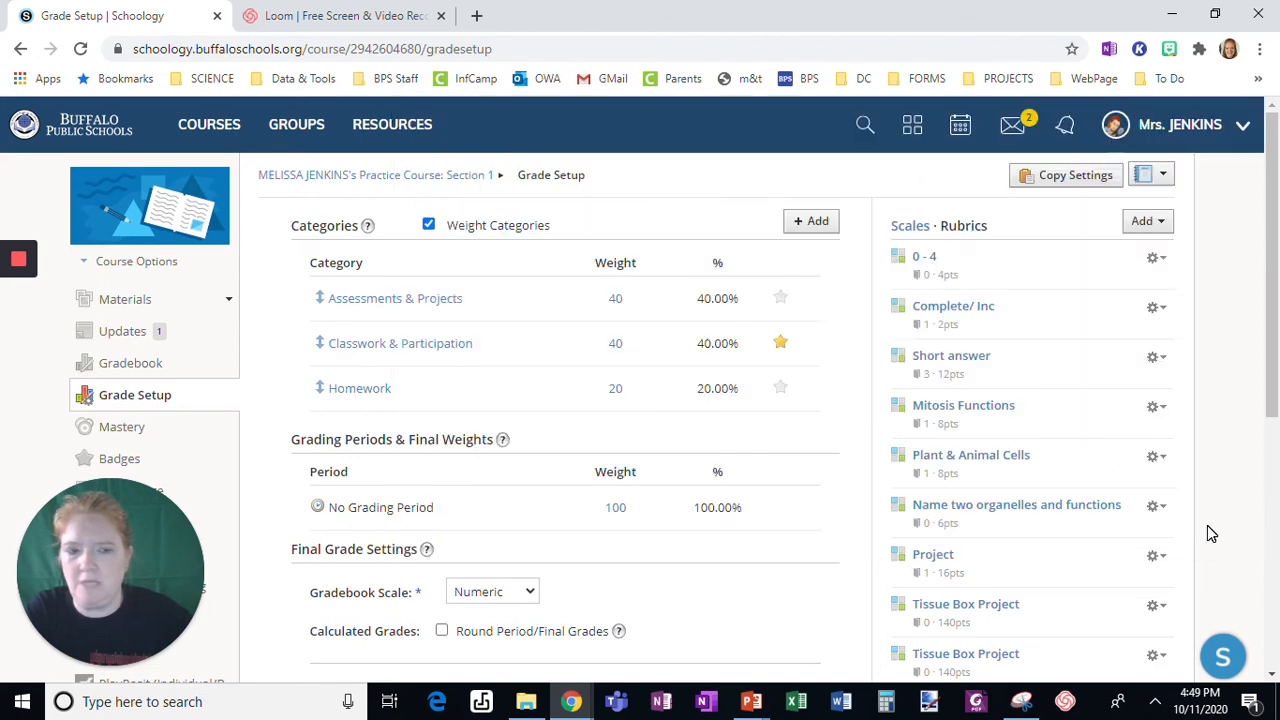
{"action": "scroll", "scroll_direction": "down", "scroll_amount": 3}
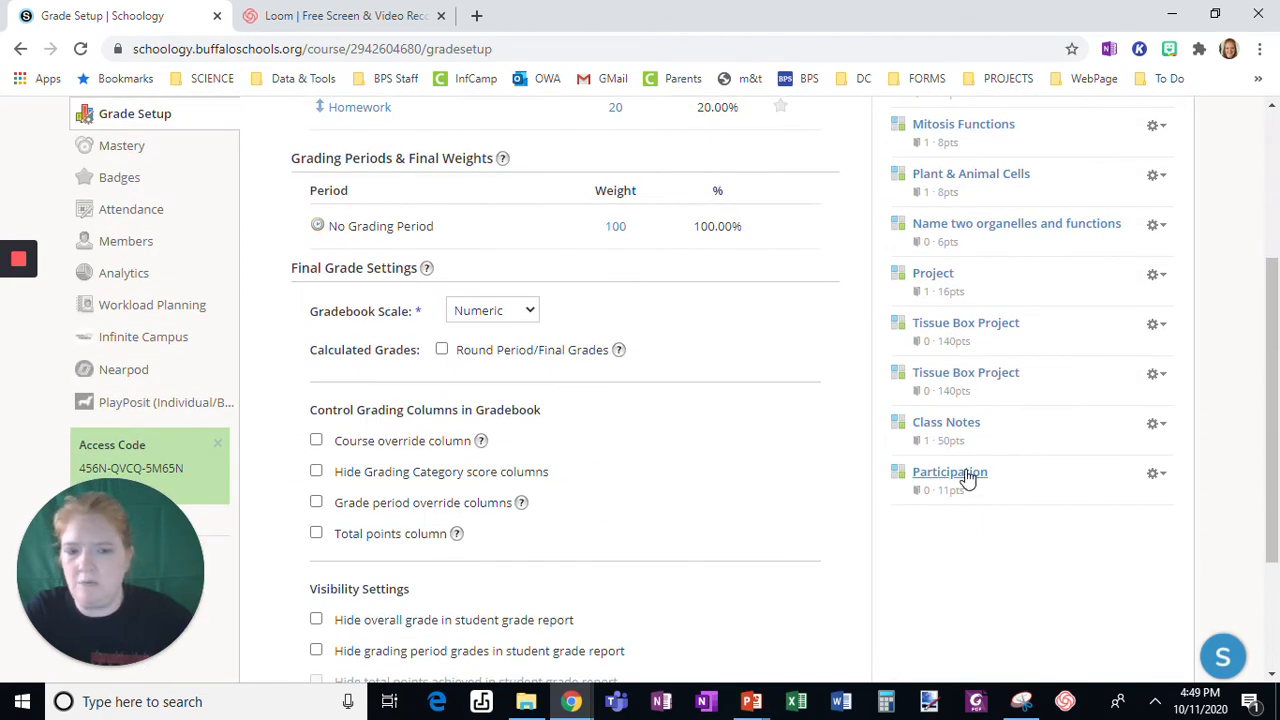
{"action": "left_click", "coordinate": [1152, 473]}
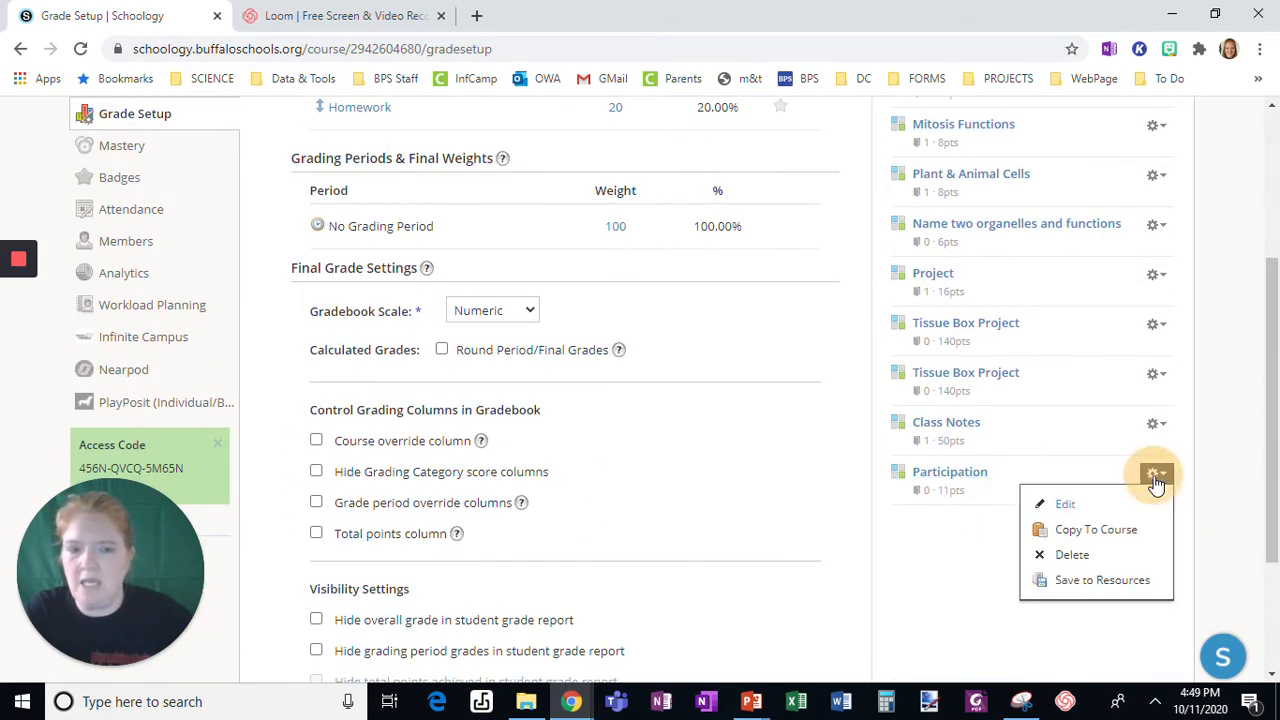
{"action": "mouse_move", "coordinate": [1085, 529]}
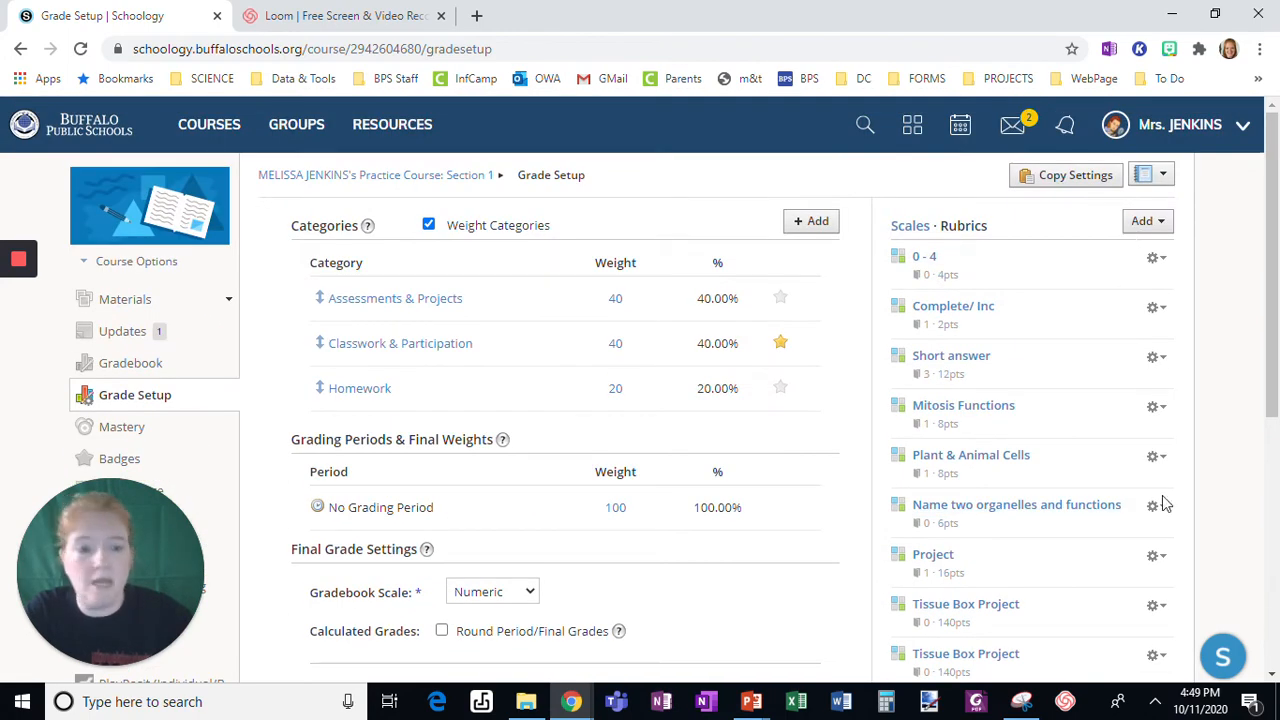
{"action": "scroll", "scroll_direction": "down", "scroll_amount": 3}
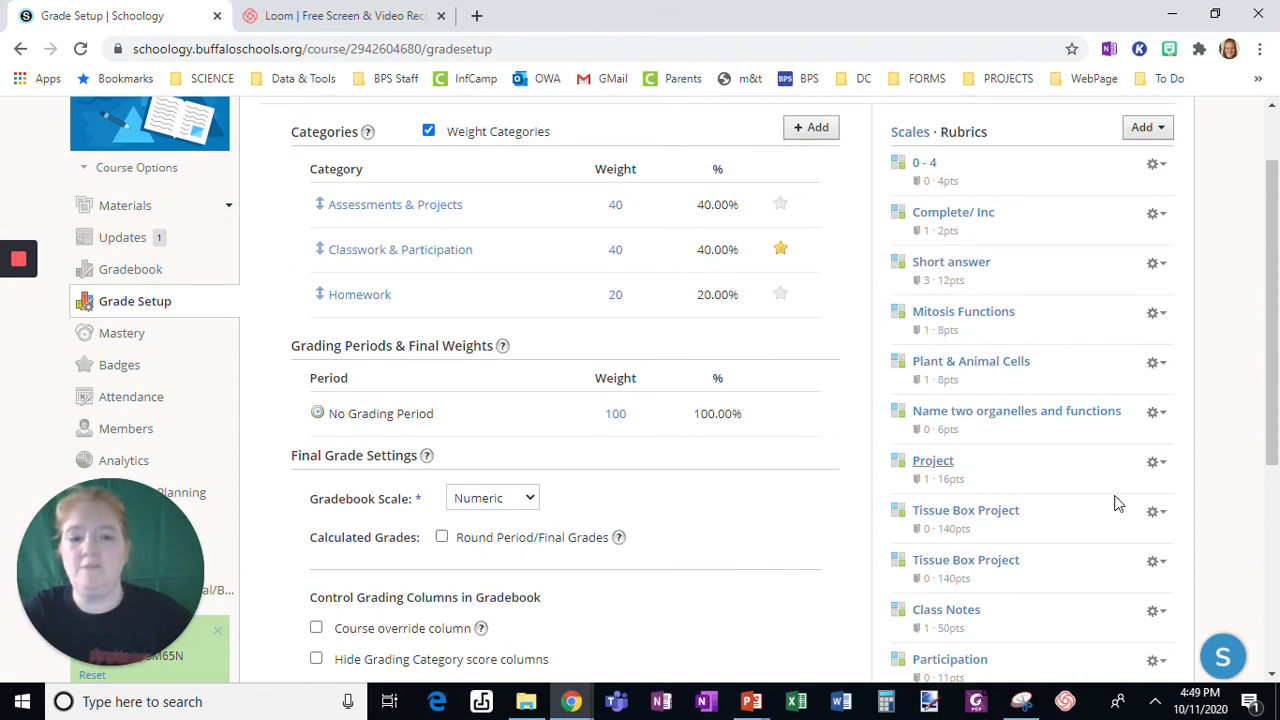
{"action": "scroll", "scroll_direction": "down", "scroll_amount": 3}
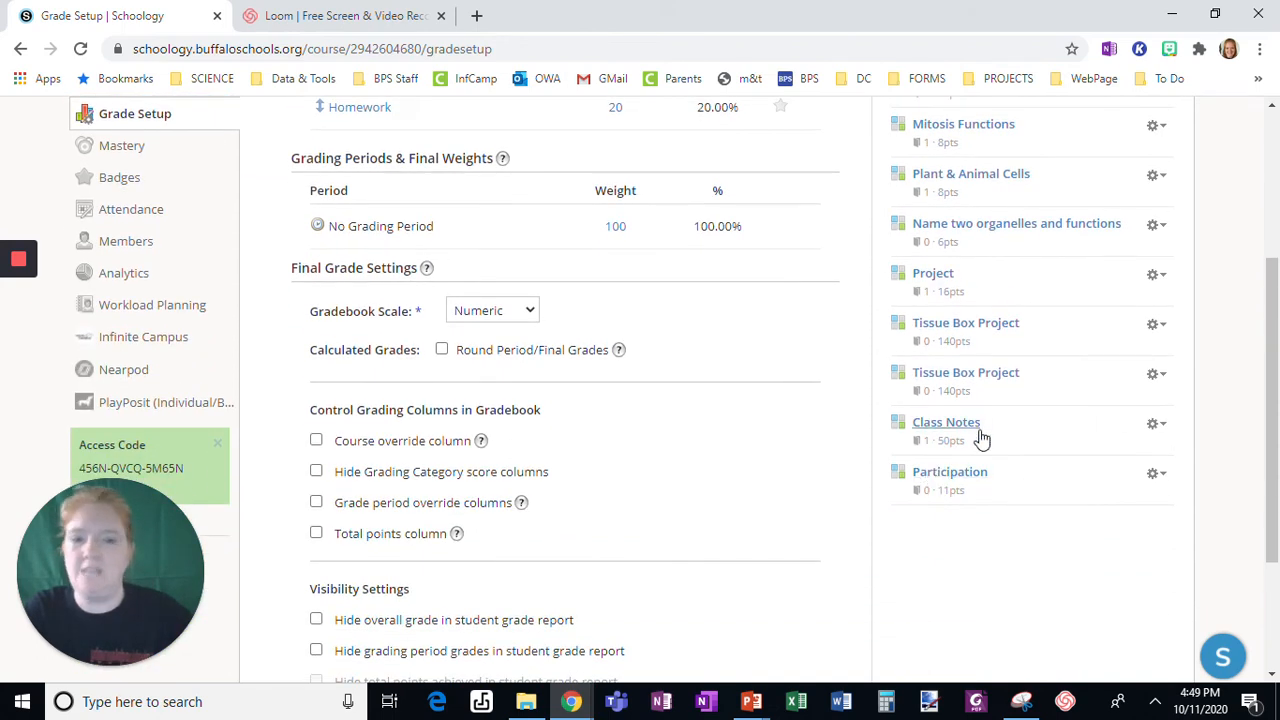
{"action": "mouse_move", "coordinate": [1078, 425]}
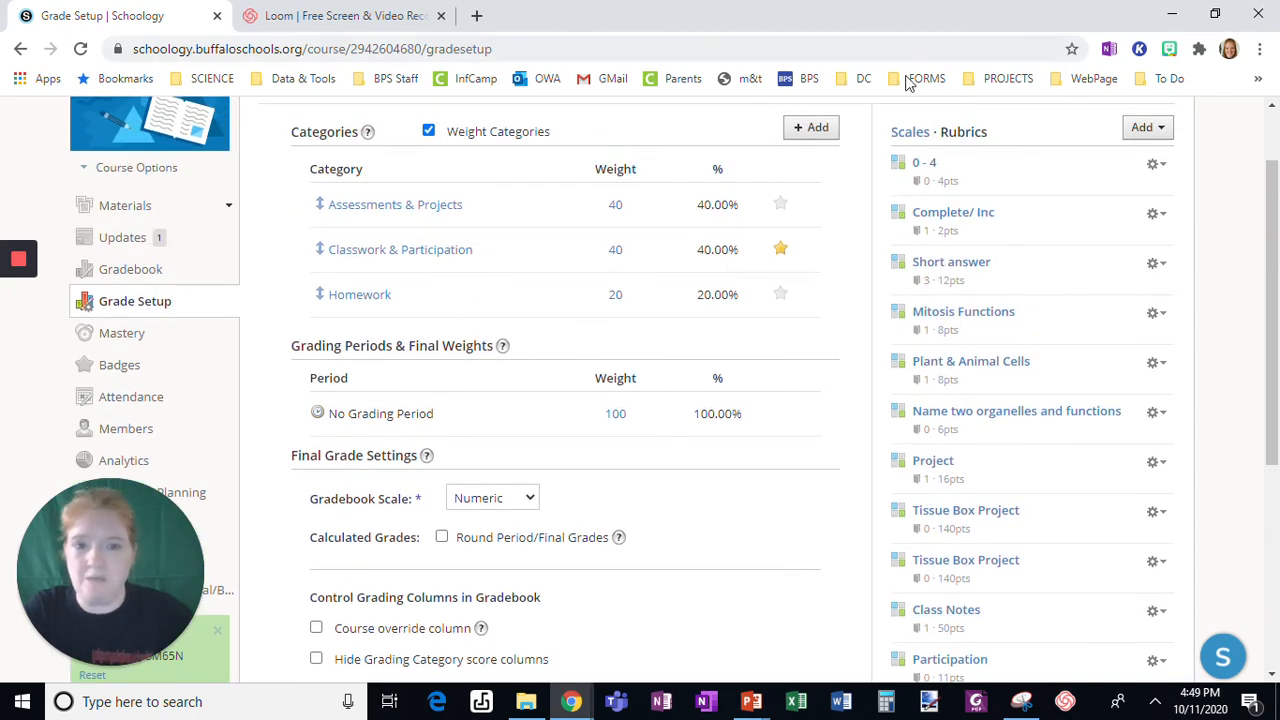
{"action": "mouse_move", "coordinate": [950, 222]}
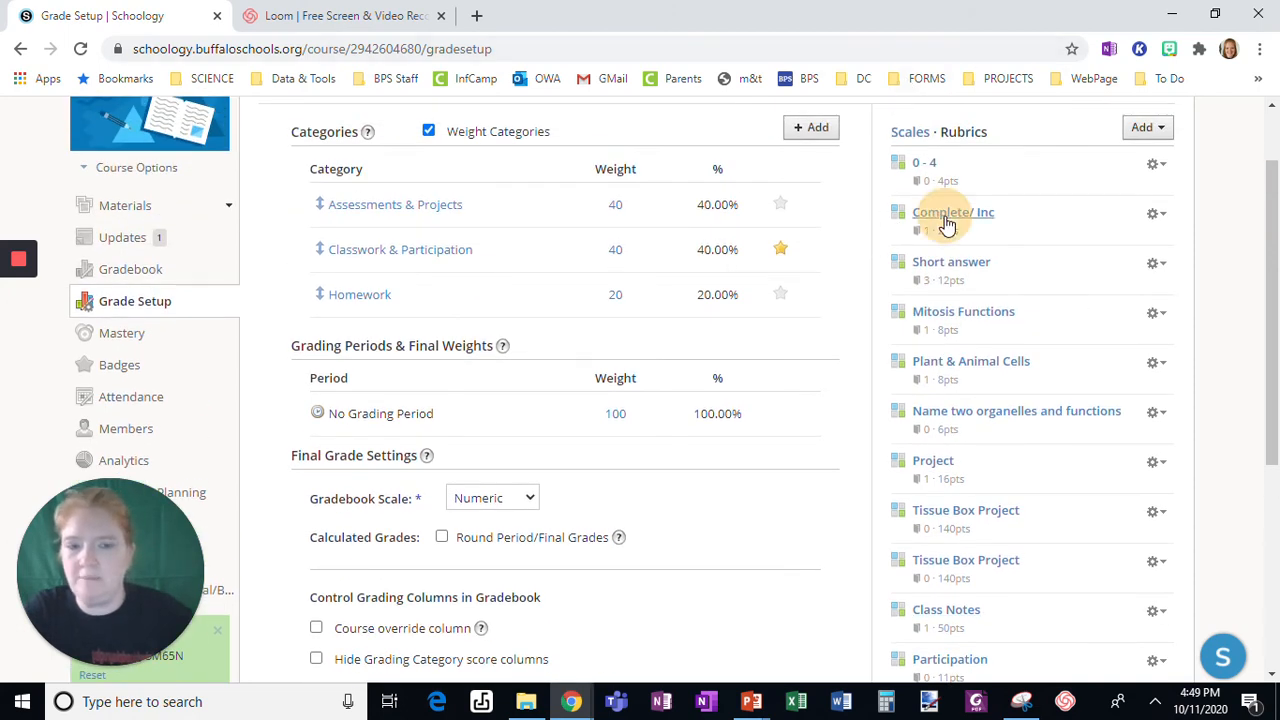
- Open and close Complete/Inc, then review the 0 - 4 rubric's Excellent-to-Needs Improvement levels
{"action": "left_click", "coordinate": [953, 212]}
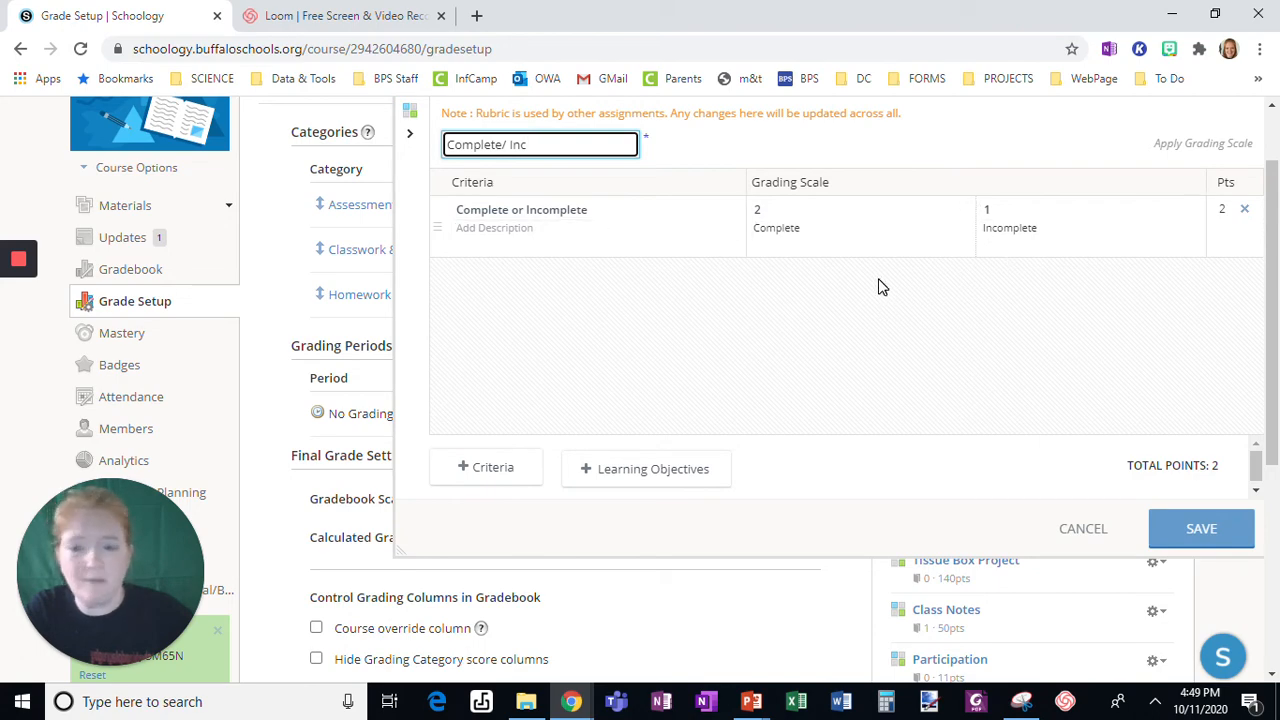
{"action": "mouse_move", "coordinate": [1153, 614]}
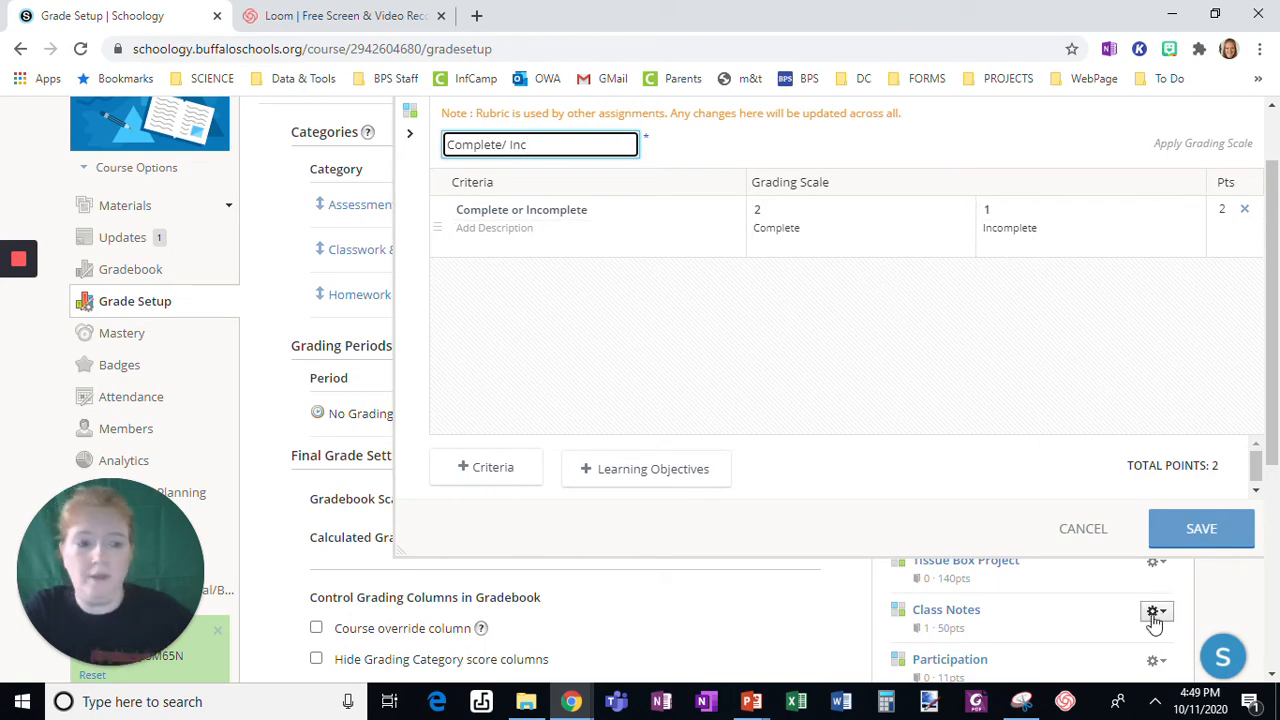
{"action": "left_click", "coordinate": [1082, 528]}
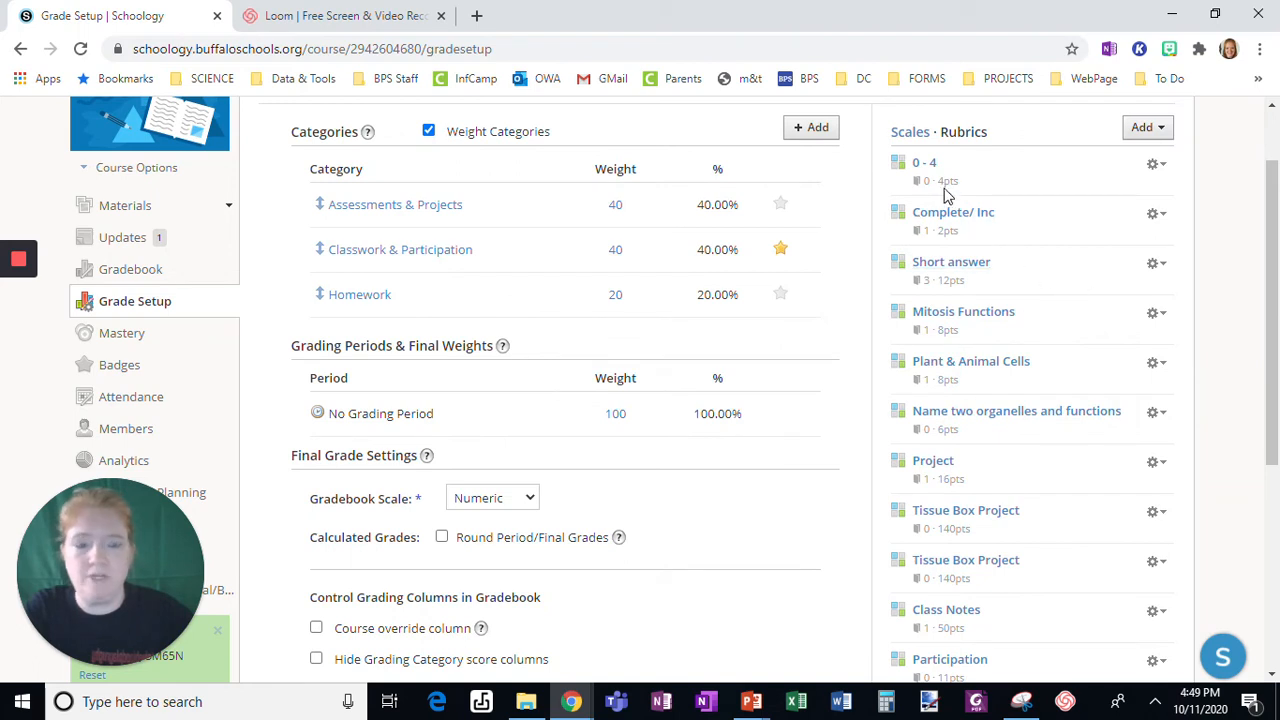
{"action": "left_click", "coordinate": [922, 162]}
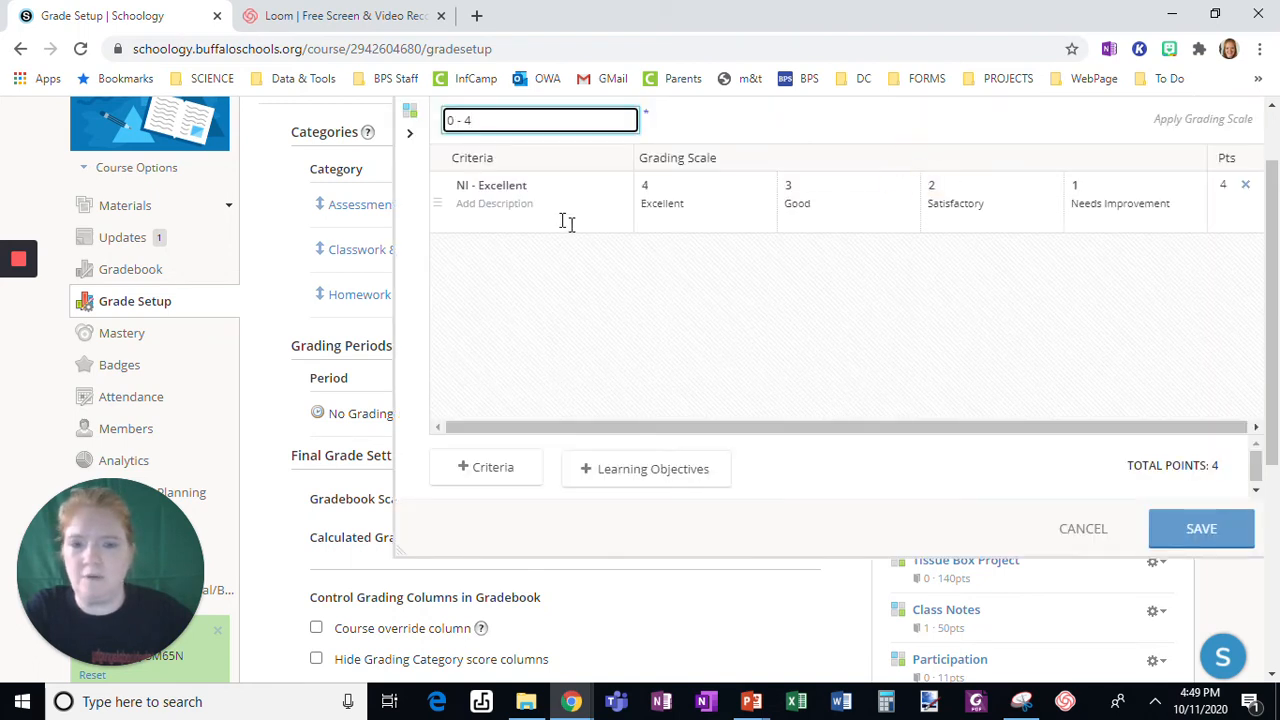
{"action": "left_click", "coordinate": [820, 207]}
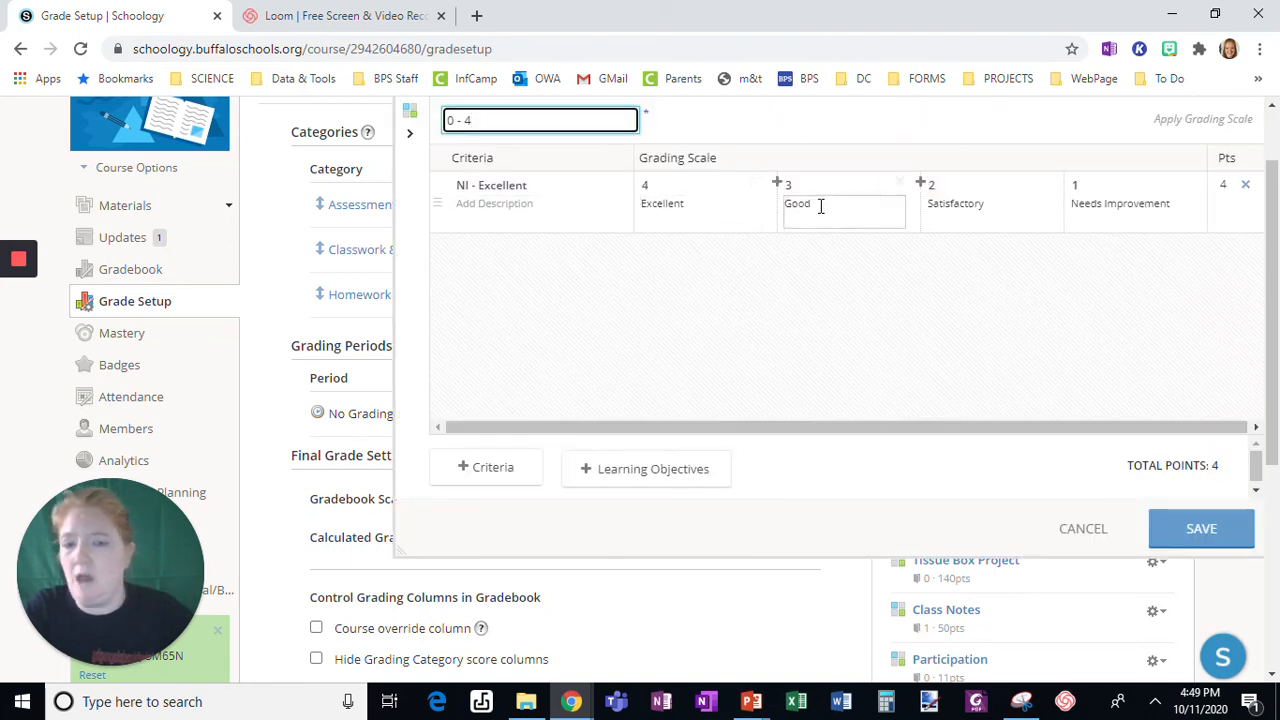
{"action": "left_click", "coordinate": [1160, 268]}
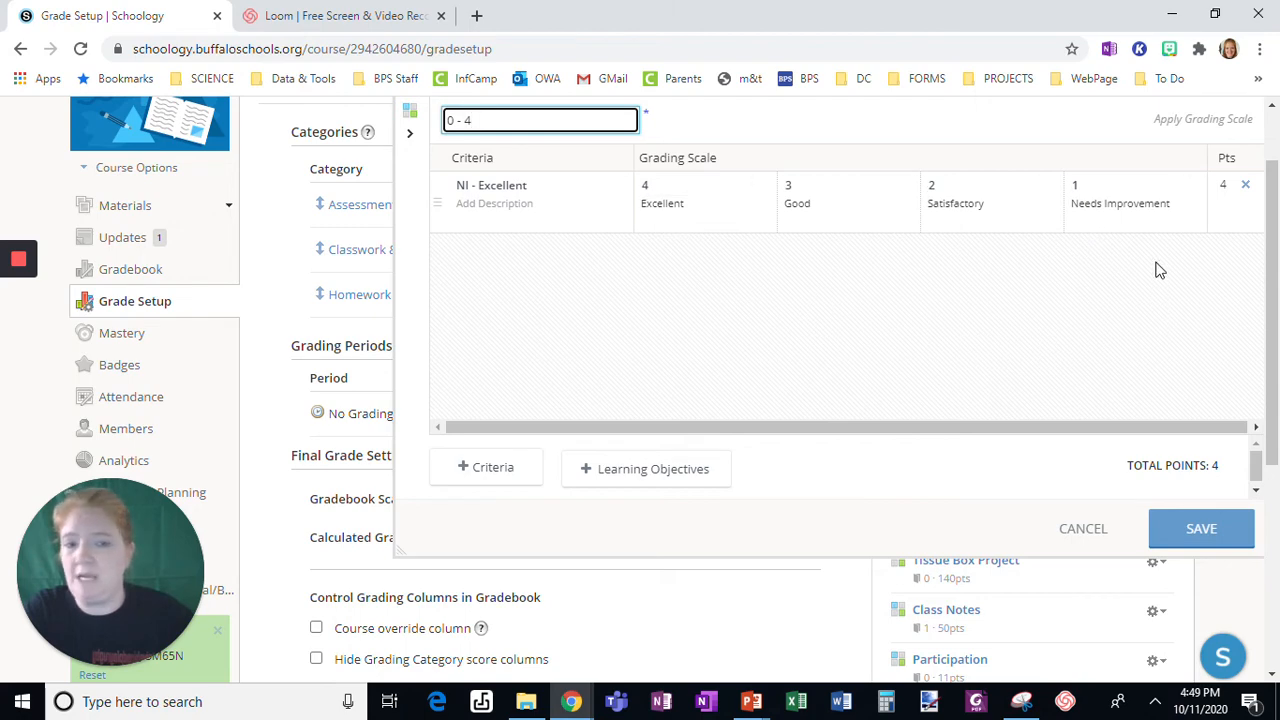
{"action": "left_click", "coordinate": [955, 203]}
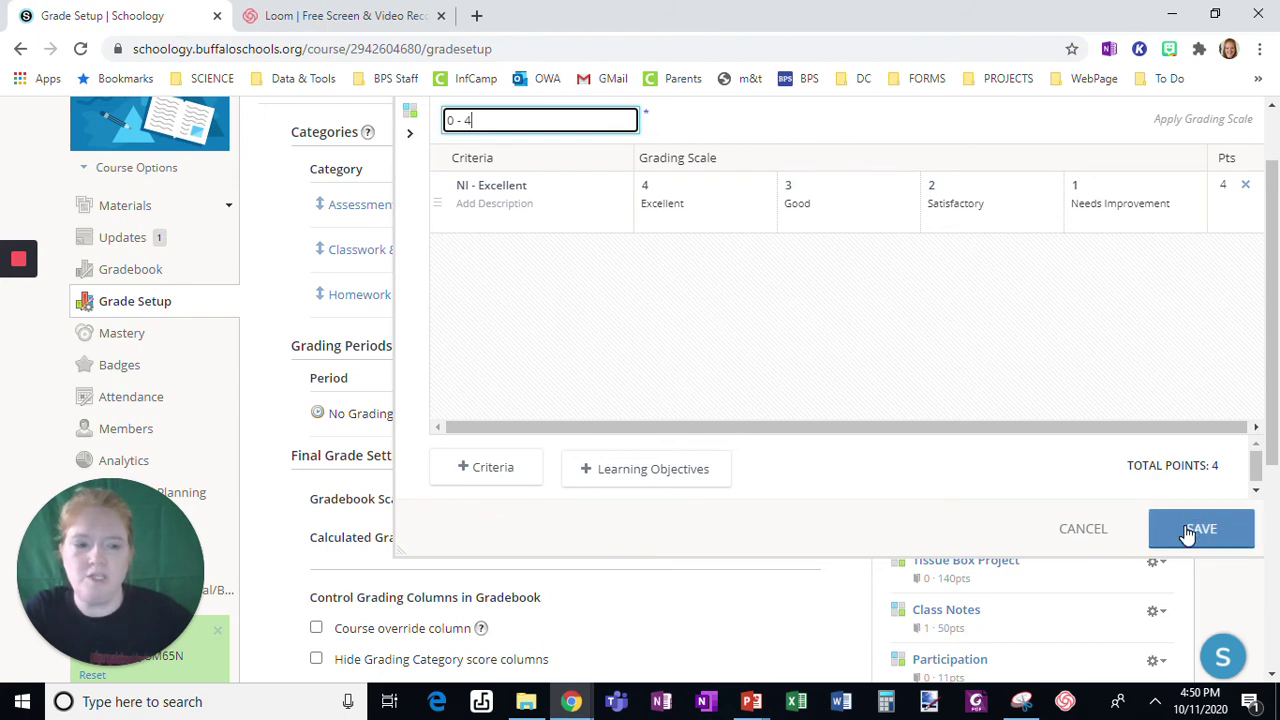
- Save the 0 - 4 rubric and scroll through the 50-point Class Notes rubric's criteria
{"action": "left_click", "coordinate": [1201, 528]}
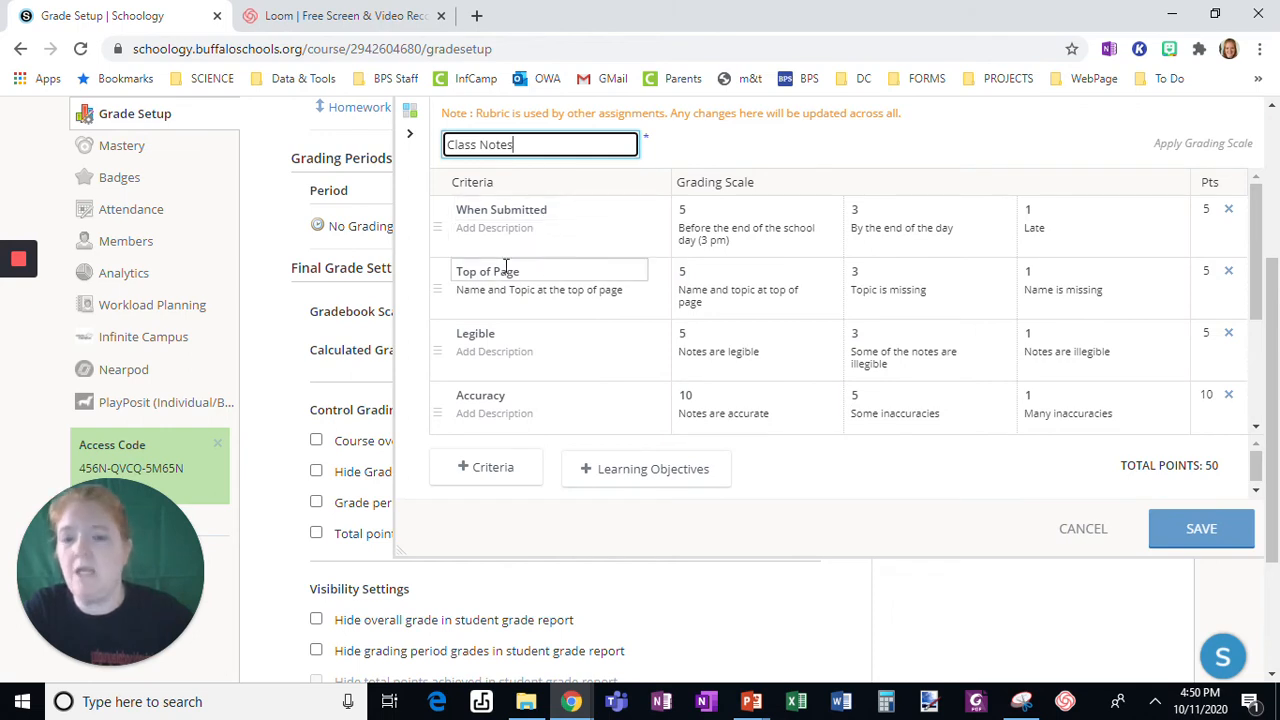
{"action": "scroll", "scroll_direction": "down", "scroll_amount": 3}
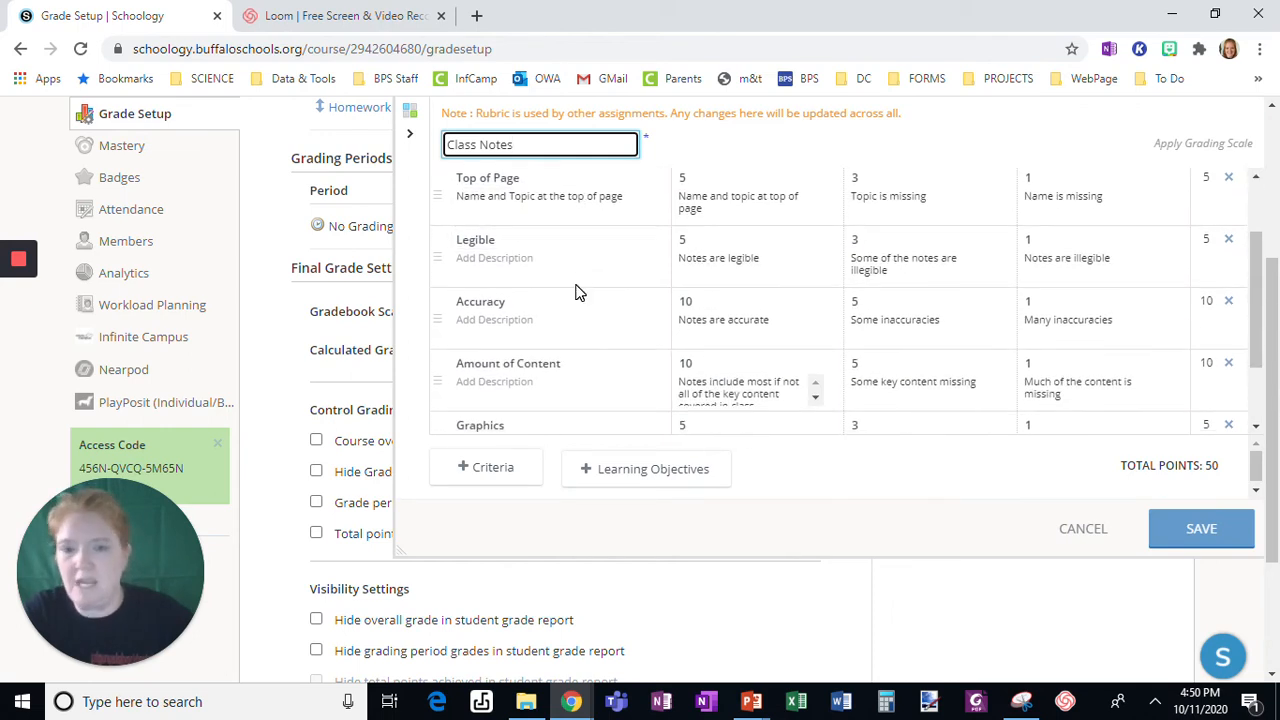
{"action": "left_click", "coordinate": [540, 363]}
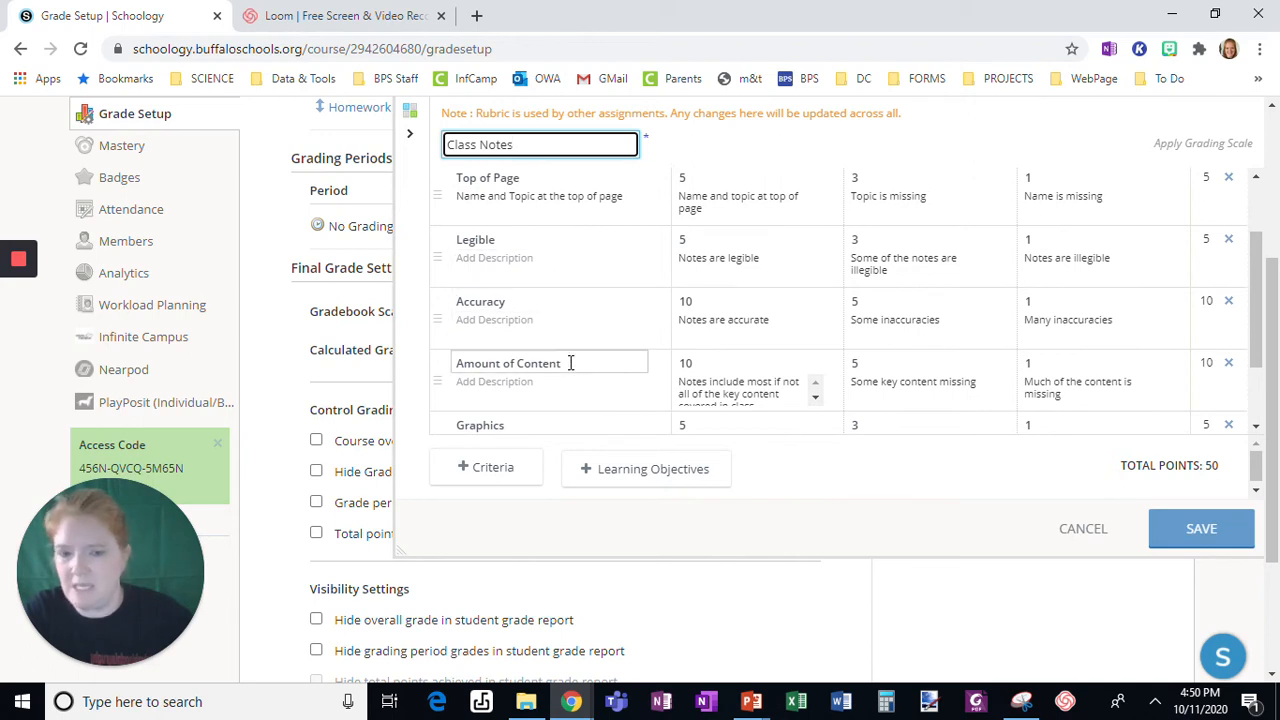
{"action": "scroll", "scroll_direction": "down", "scroll_amount": 3}
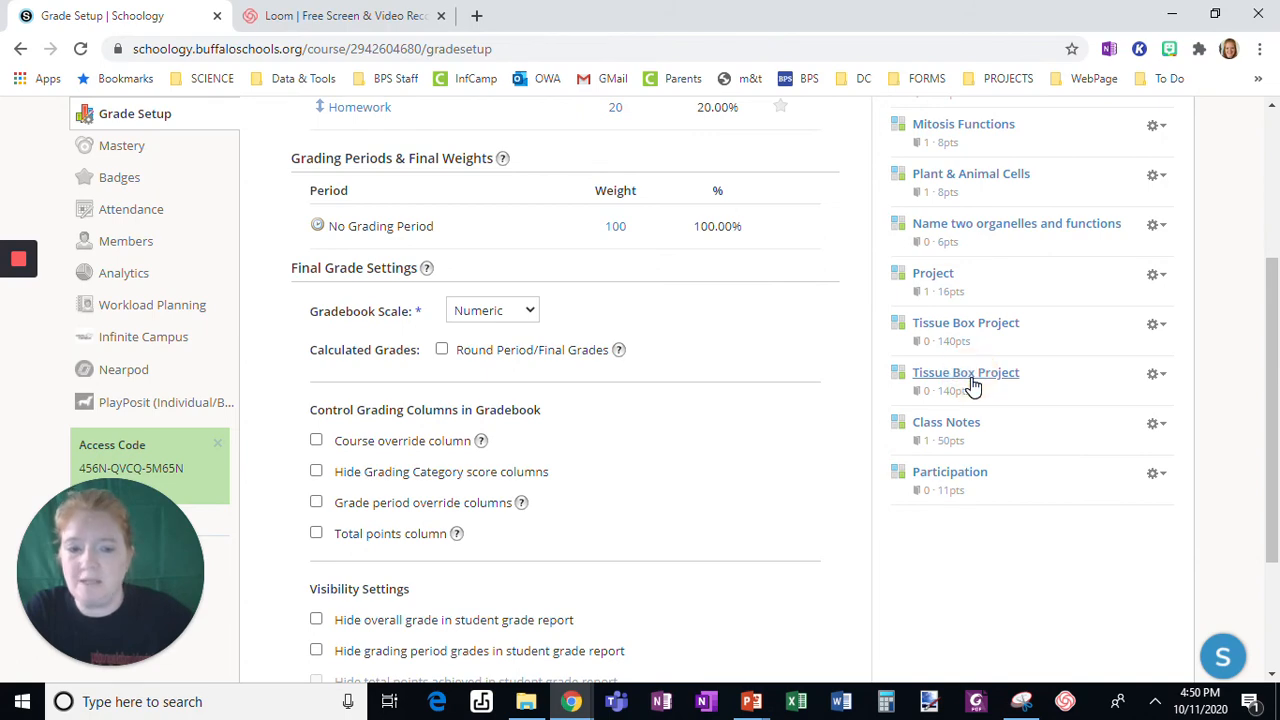
- Scroll through the Tissue Box Project rubric's epithelial, connective, nervous and muscle tissue criteria
{"action": "left_click", "coordinate": [965, 372]}
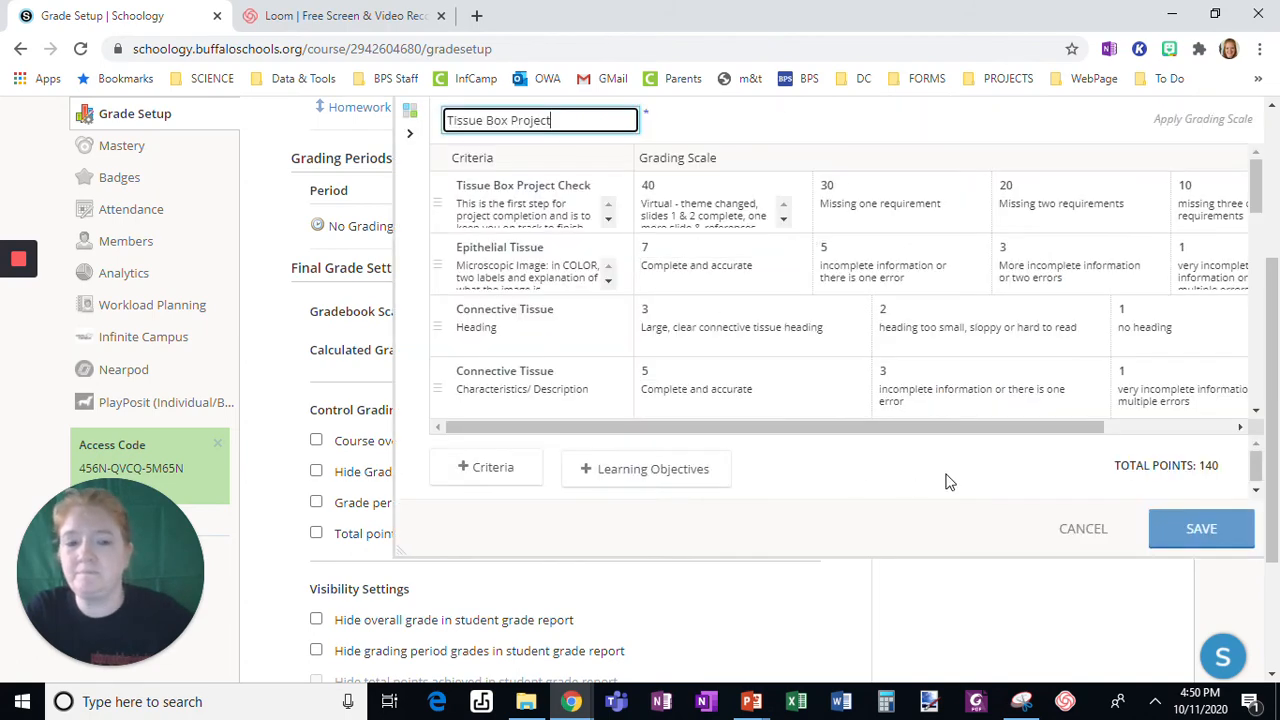
{"action": "scroll", "scroll_direction": "down", "scroll_amount": 3}
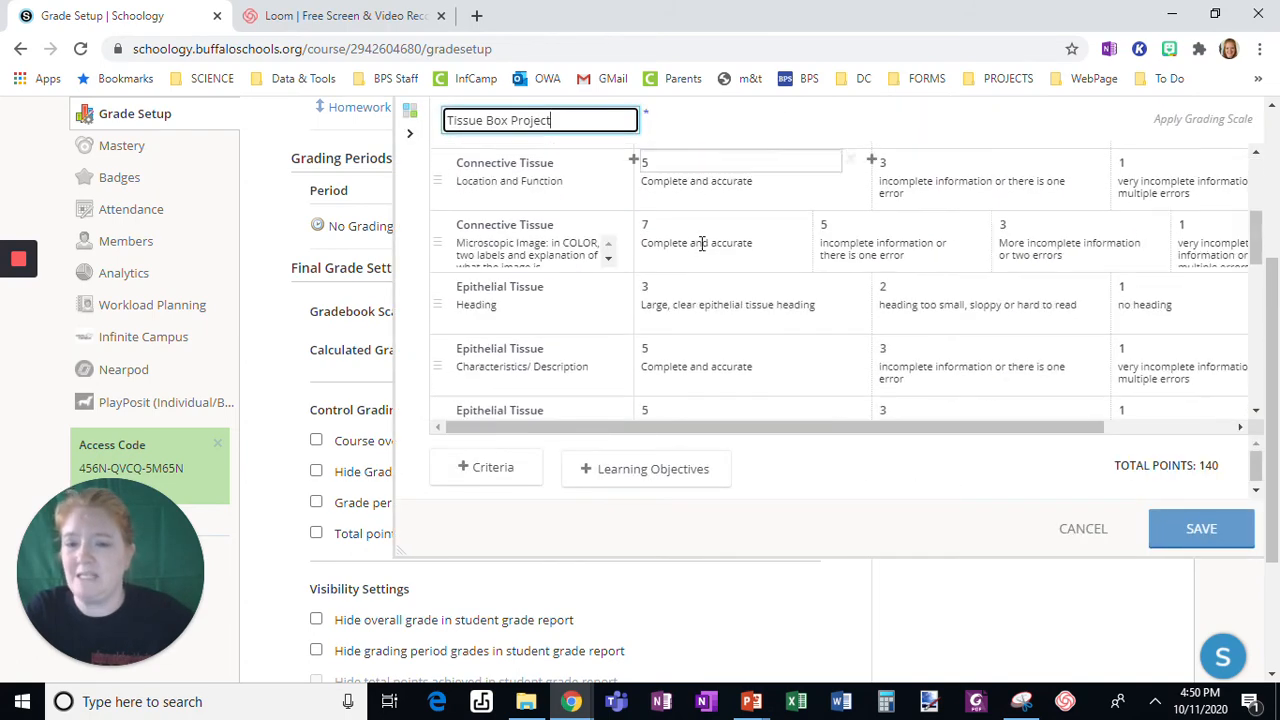
{"action": "scroll", "scroll_direction": "down", "scroll_amount": 3}
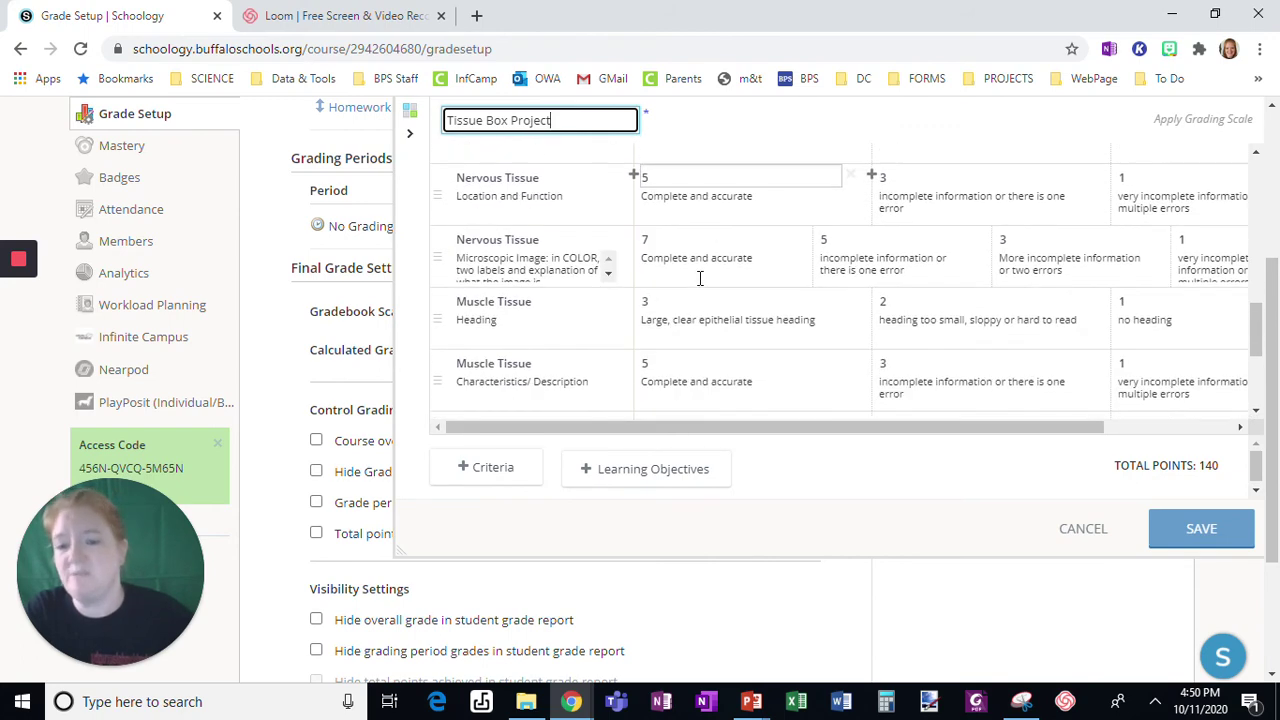
{"action": "scroll", "scroll_direction": "down", "scroll_amount": 3}
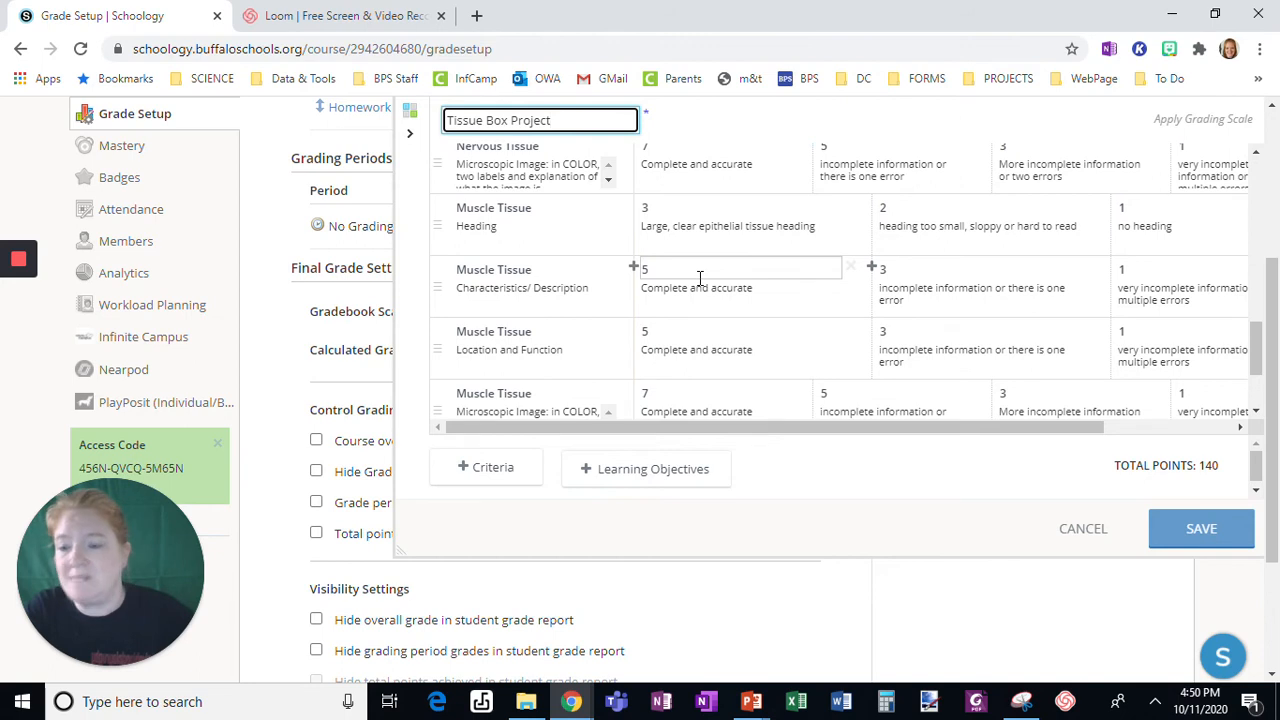
{"action": "scroll", "scroll_direction": "down", "scroll_amount": 3}
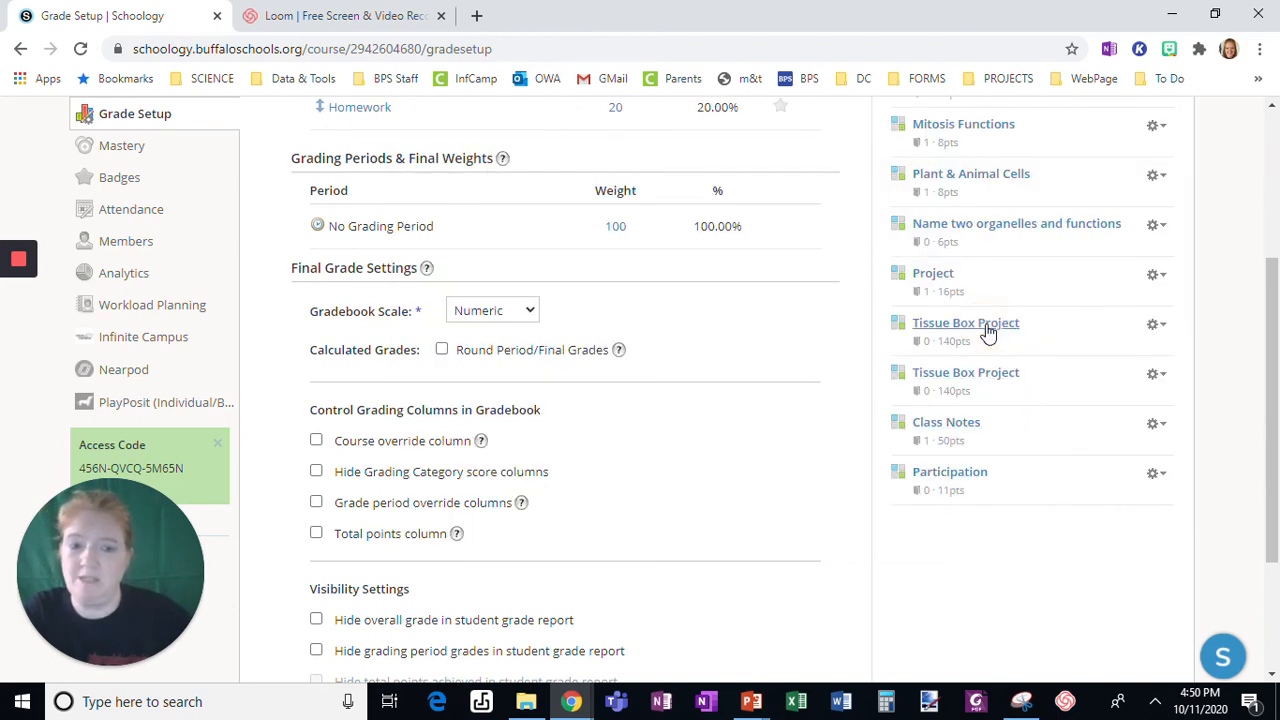
{"action": "mouse_move", "coordinate": [792, 355]}
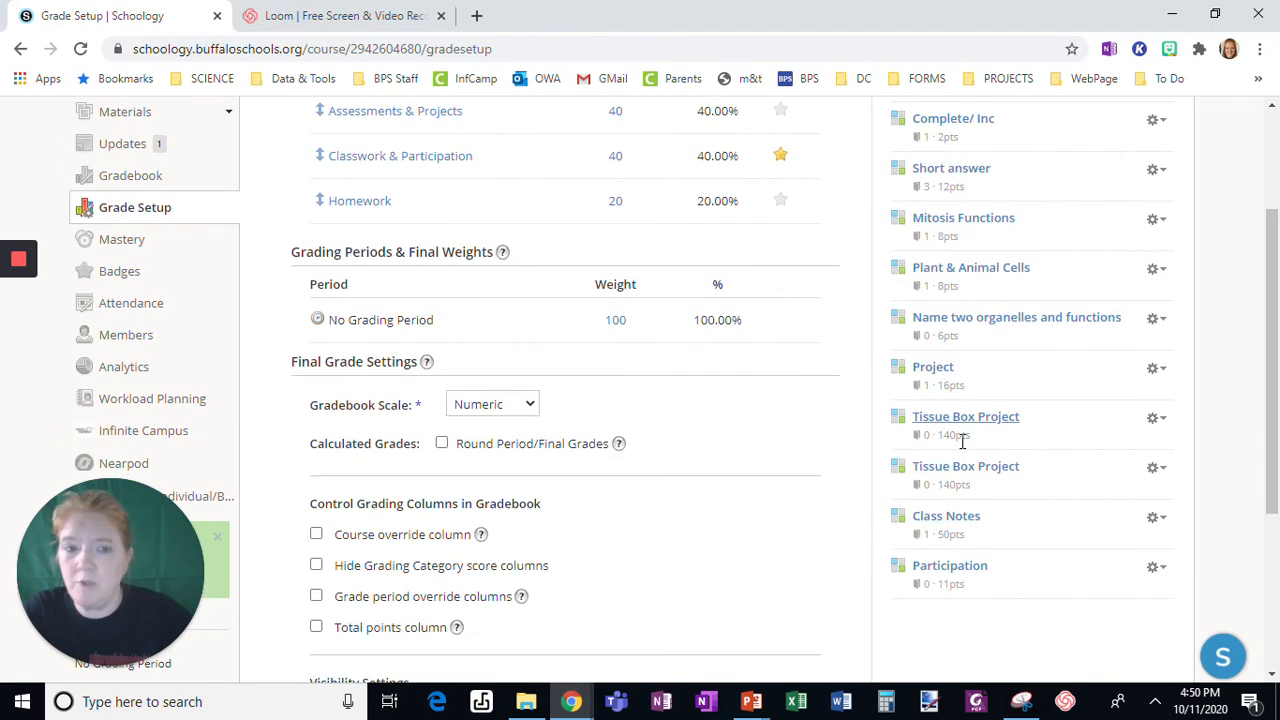
{"action": "mouse_move", "coordinate": [965, 275]}
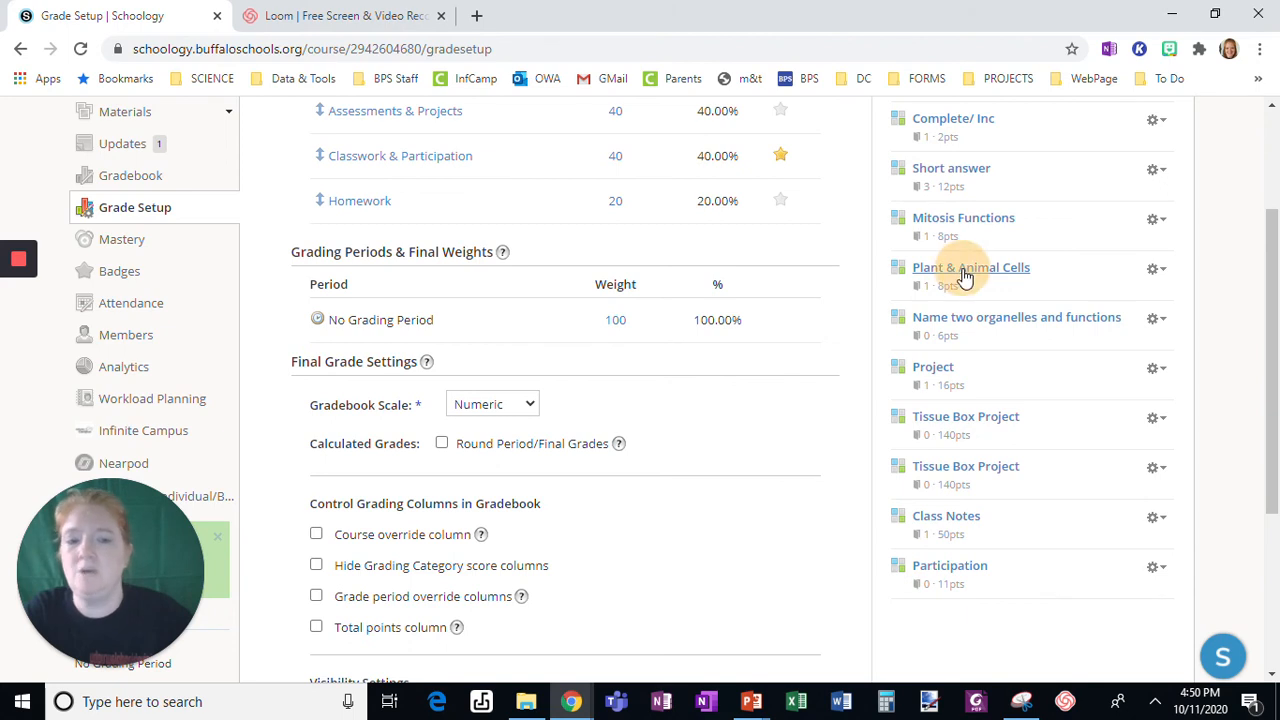
- Open the 8-point Plant & Animal Cells rubric and close it without saving
{"action": "left_click", "coordinate": [970, 267]}
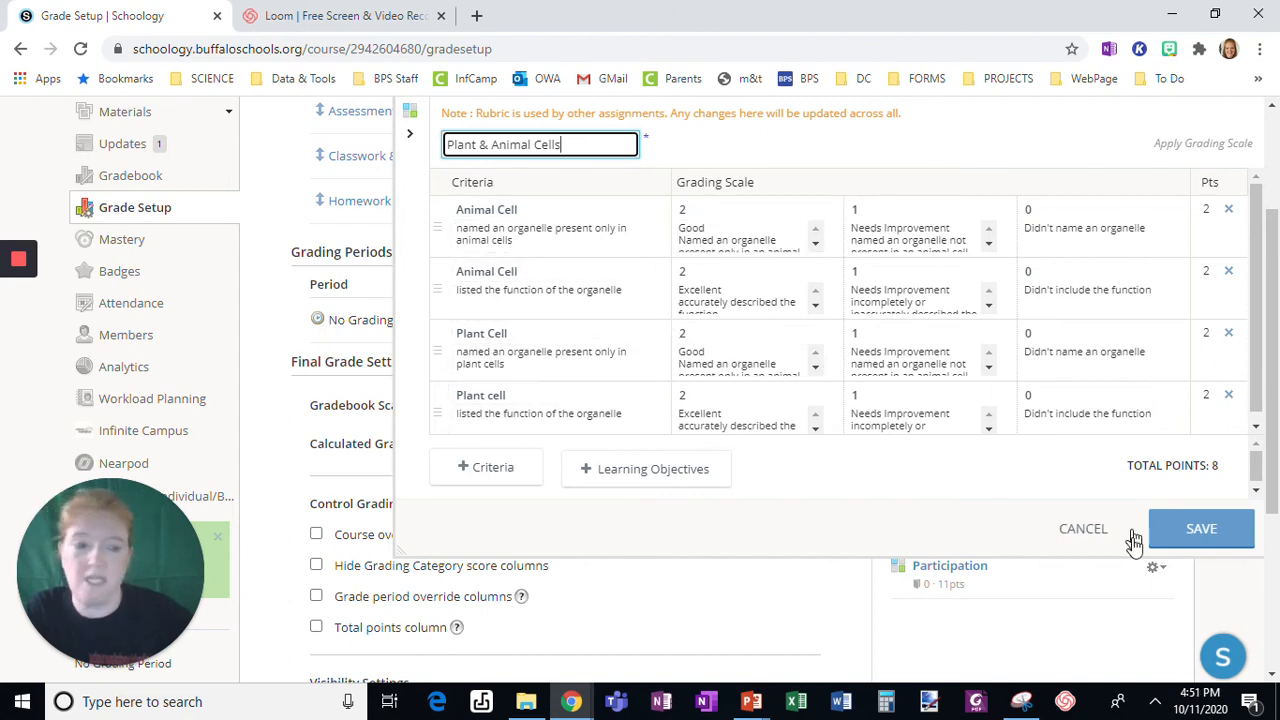
{"action": "left_click", "coordinate": [1201, 528]}
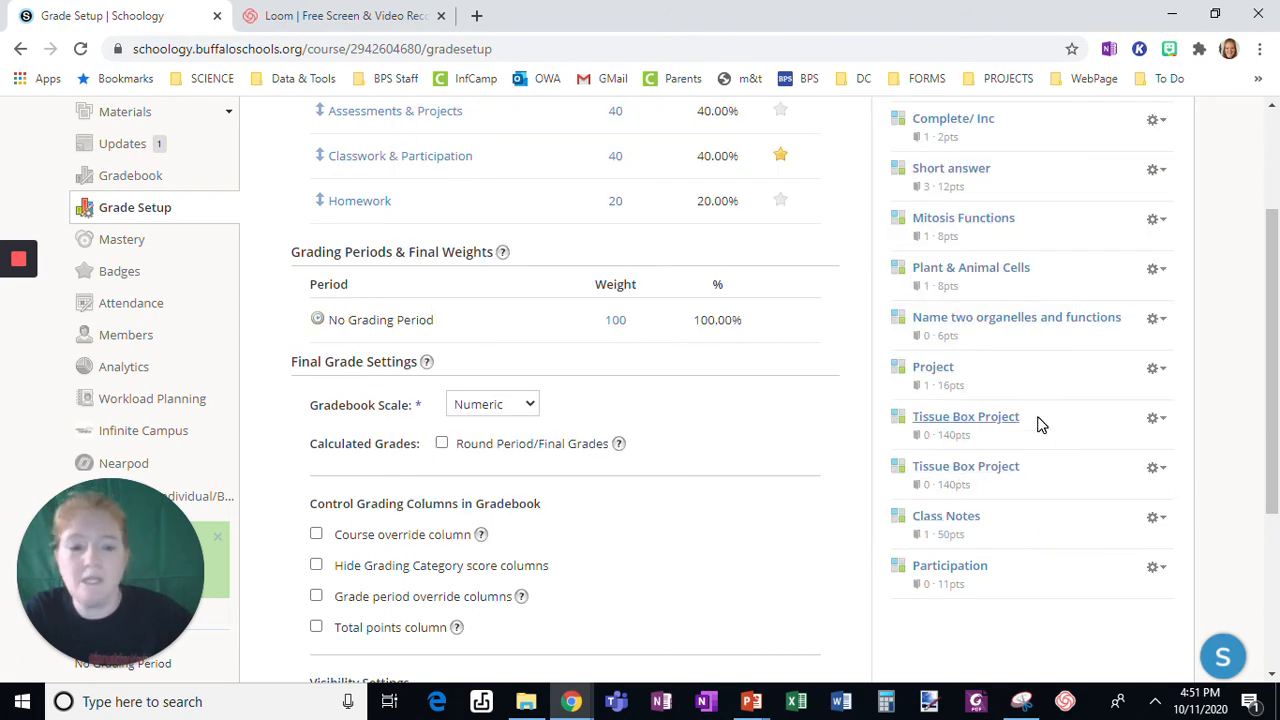
{"action": "scroll", "scroll_direction": "down", "scroll_amount": 3}
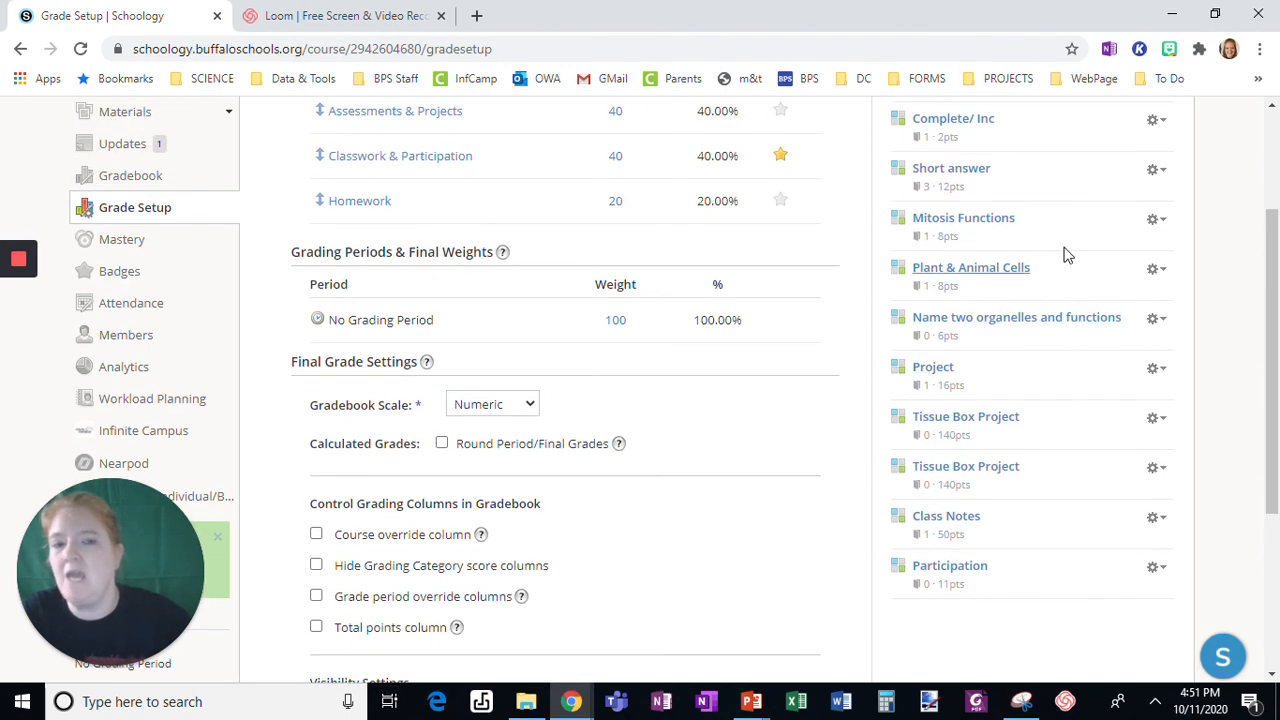
{"action": "mouse_move", "coordinate": [1051, 330]}
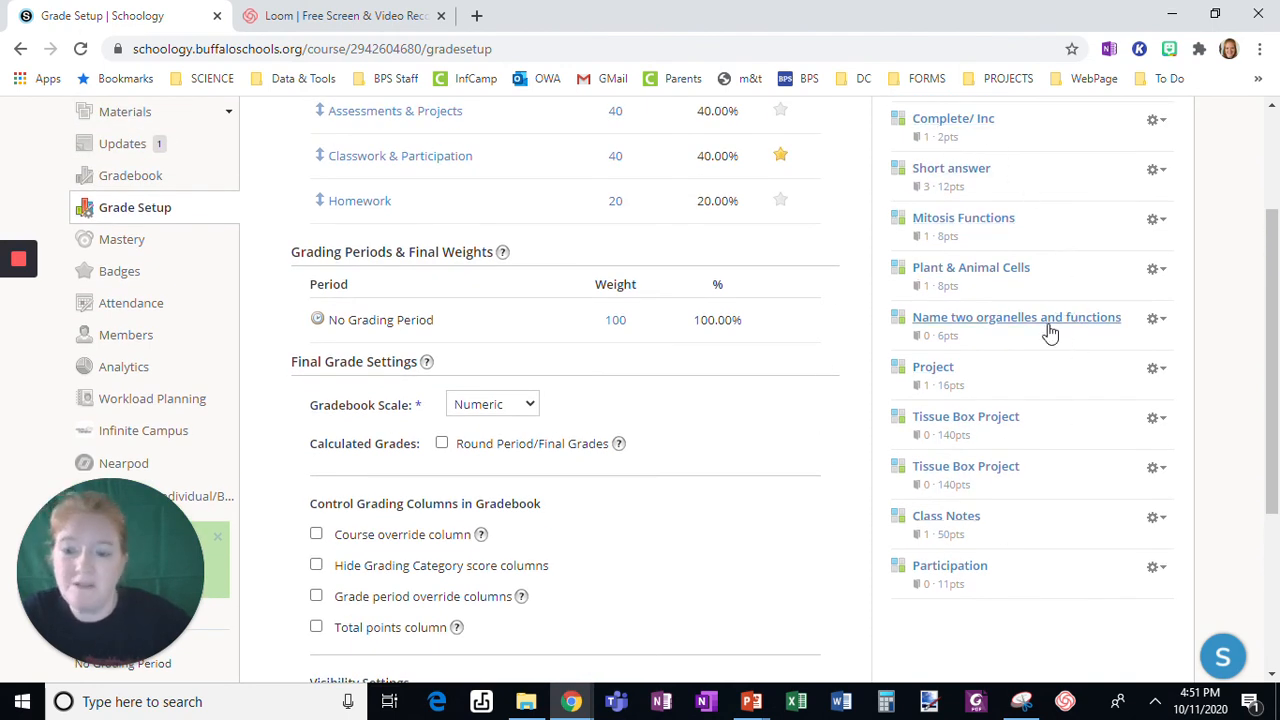
{"action": "mouse_move", "coordinate": [1079, 398]}
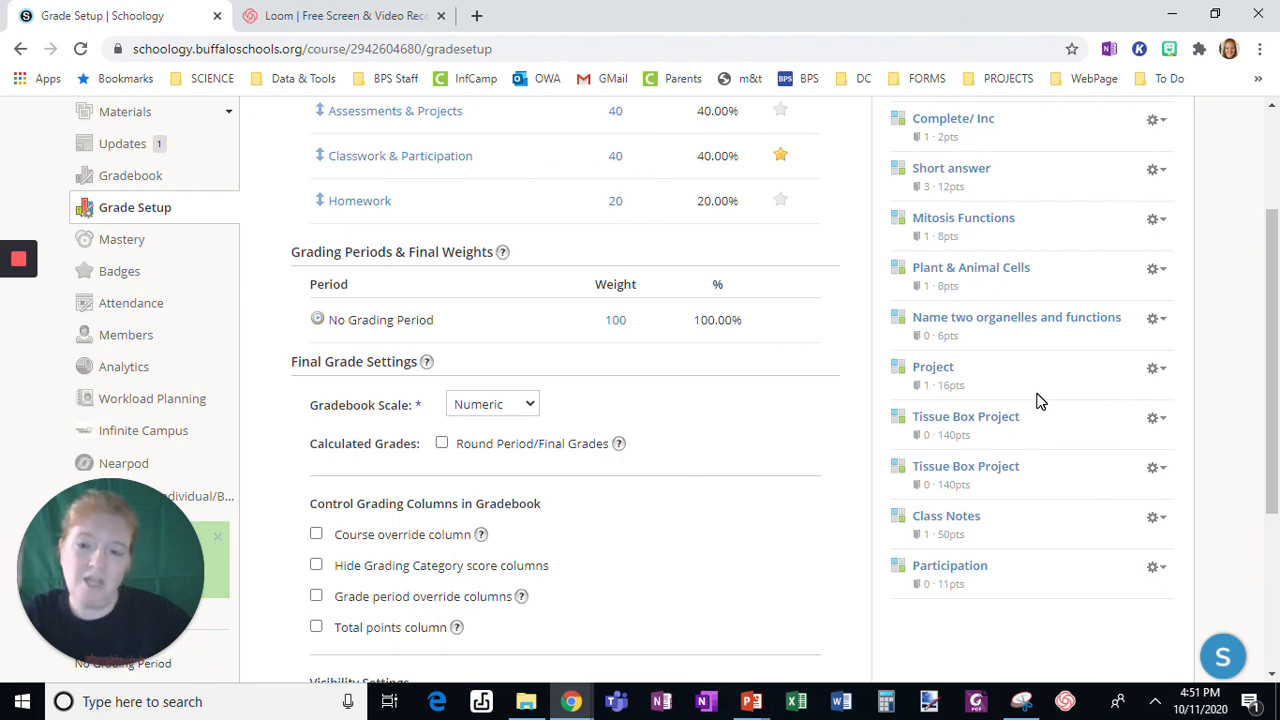
{"action": "mouse_move", "coordinate": [1199, 483]}
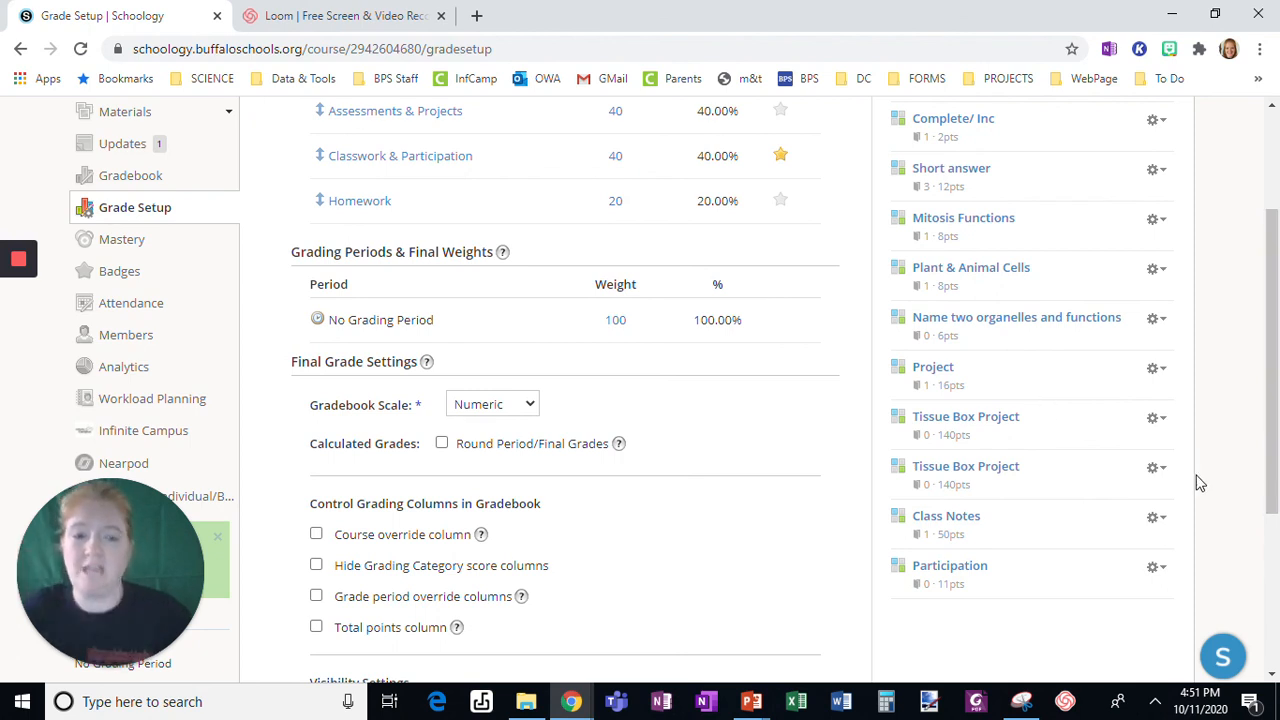
- Open the gear menu for the first Tissue Box Project rubric
{"action": "left_click", "coordinate": [1155, 417]}
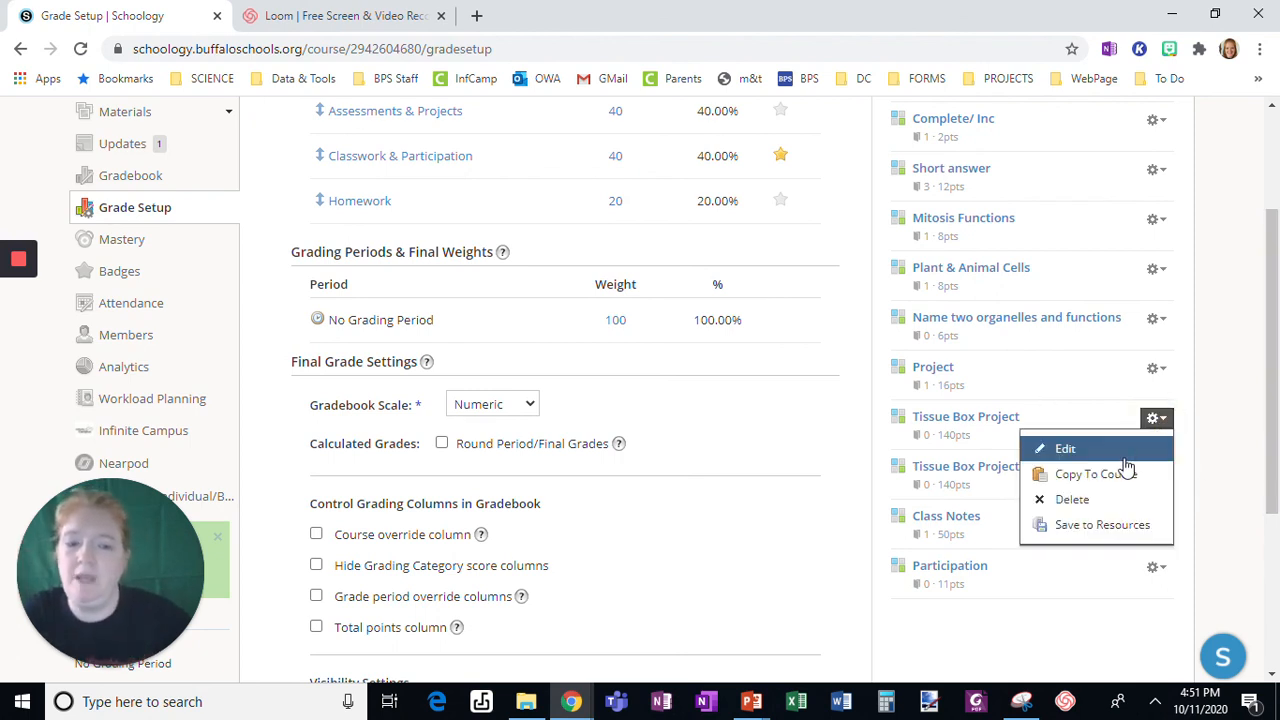
{"action": "mouse_move", "coordinate": [1096, 474]}
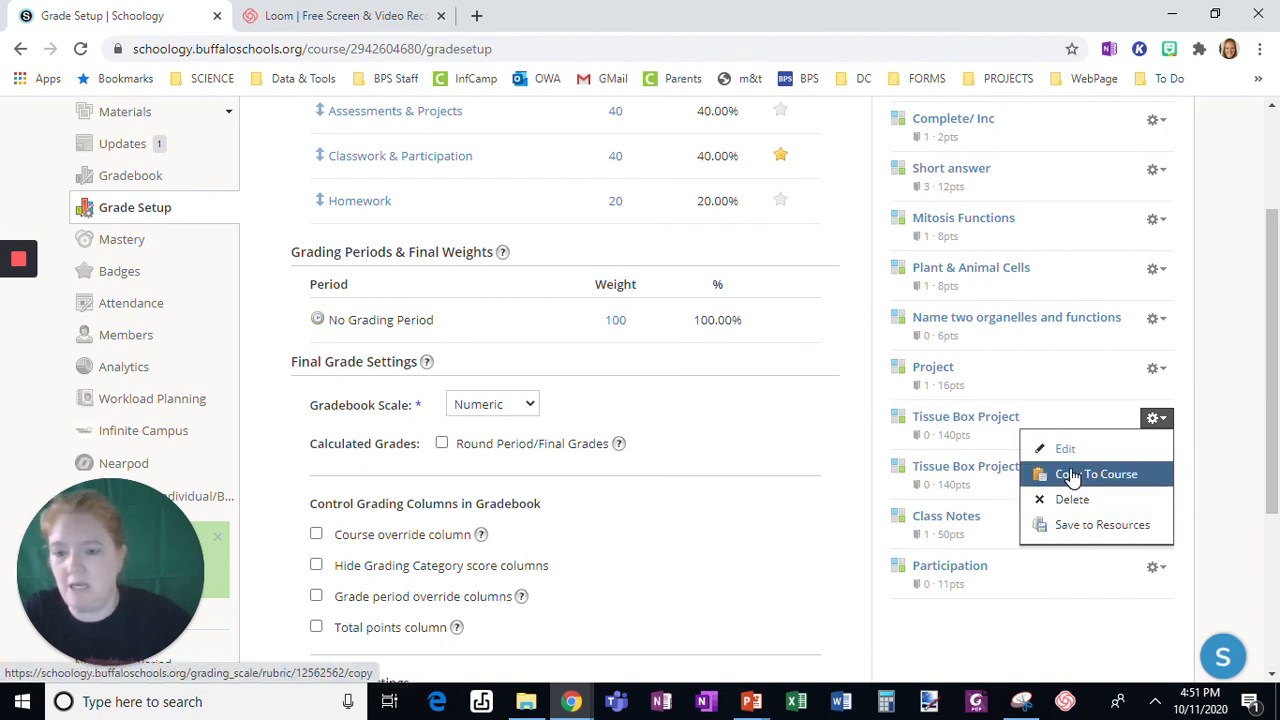
{"action": "mouse_move", "coordinate": [1111, 535]}
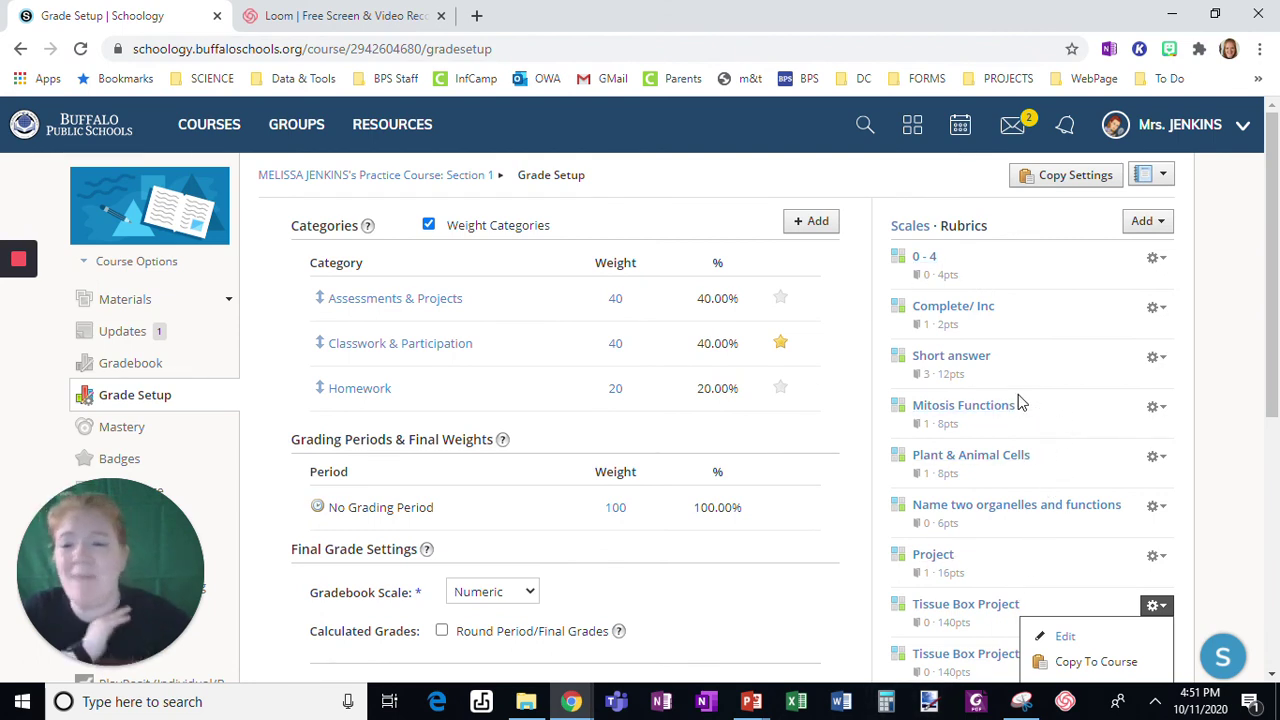
{"action": "mouse_move", "coordinate": [1011, 404]}
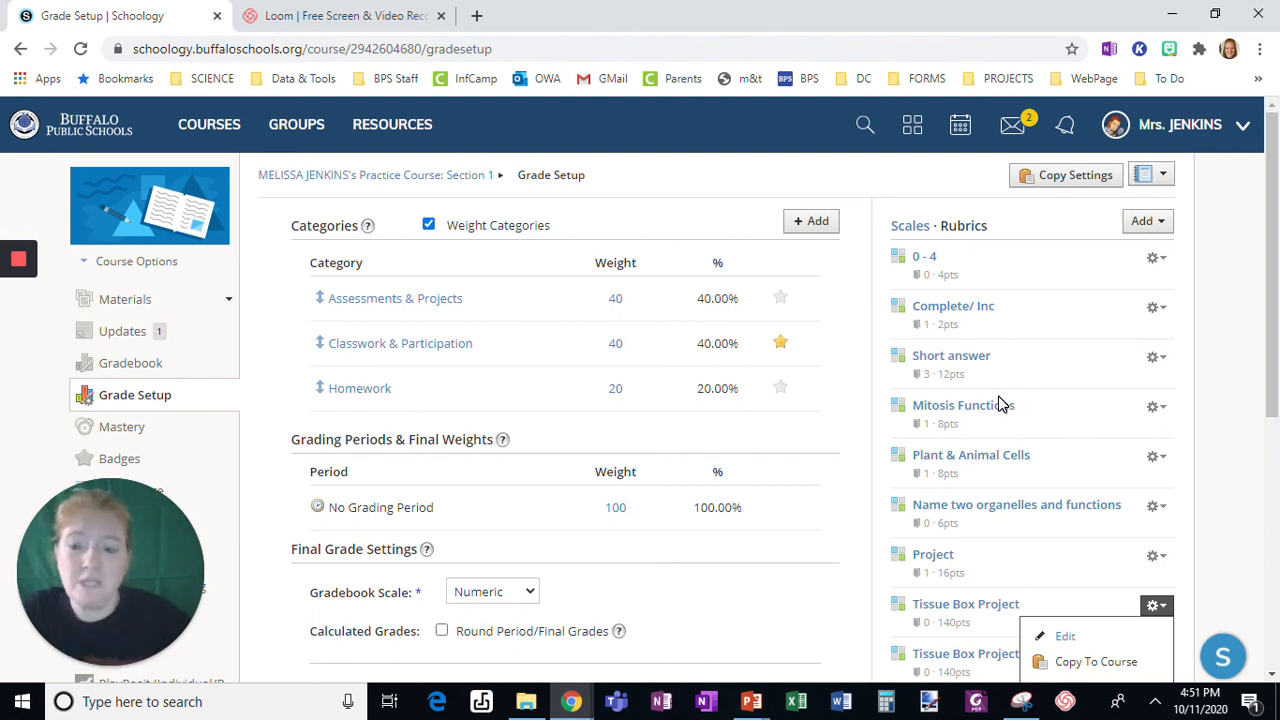
{"action": "mouse_move", "coordinate": [566, 542]}
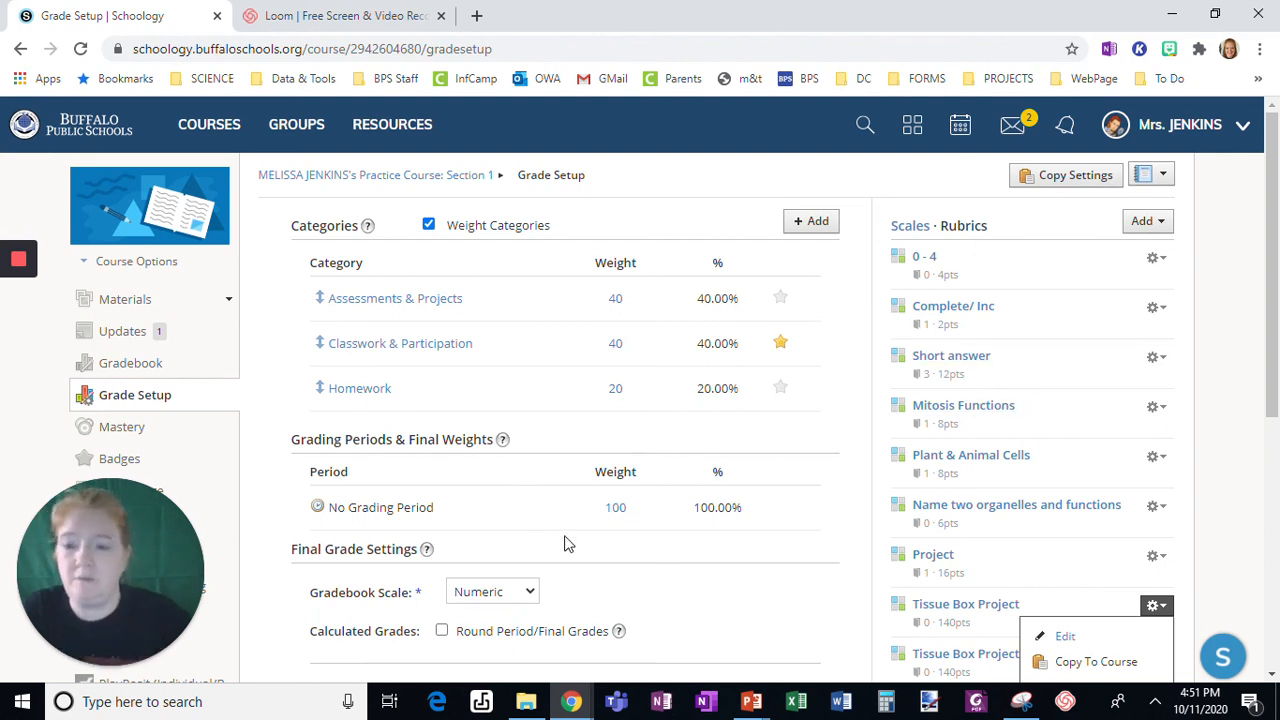